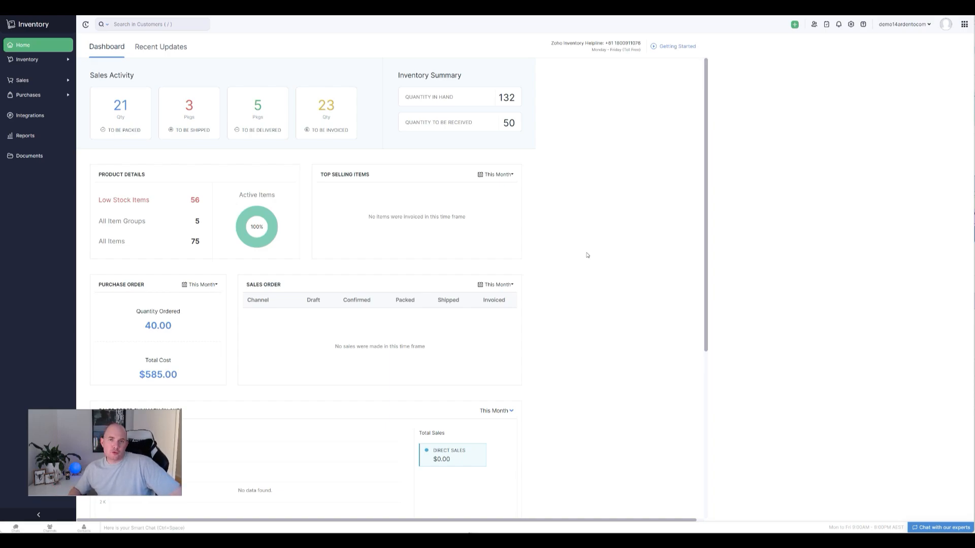
{"action": "mouse_move", "coordinate": [44, 79]}
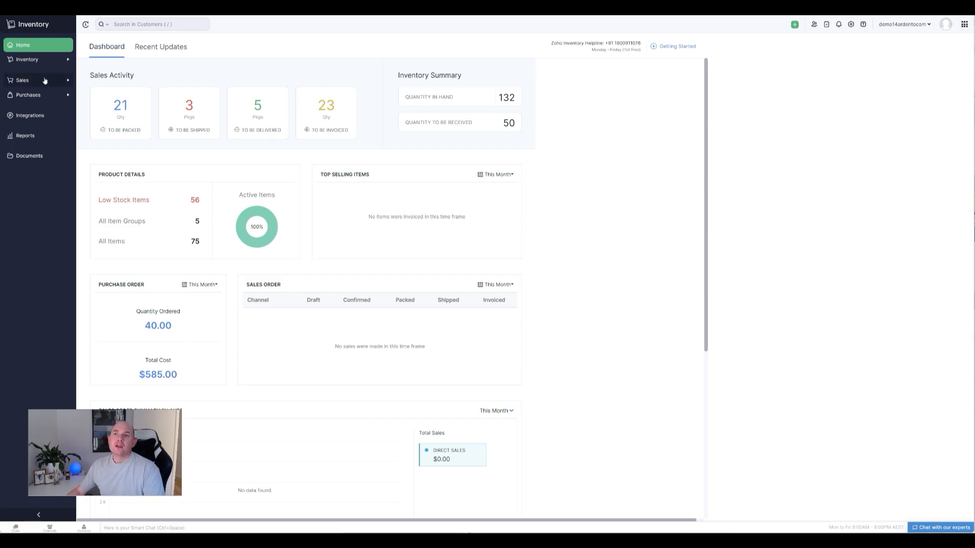
- Show the All Sales Orders list via Sales in the sidebar
{"action": "left_click", "coordinate": [33, 122]}
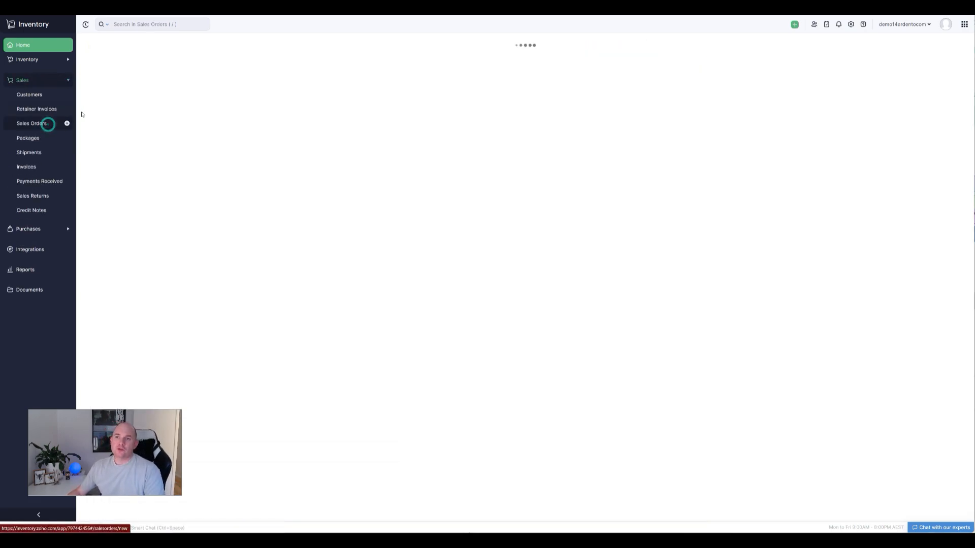
{"action": "left_click", "coordinate": [33, 123]}
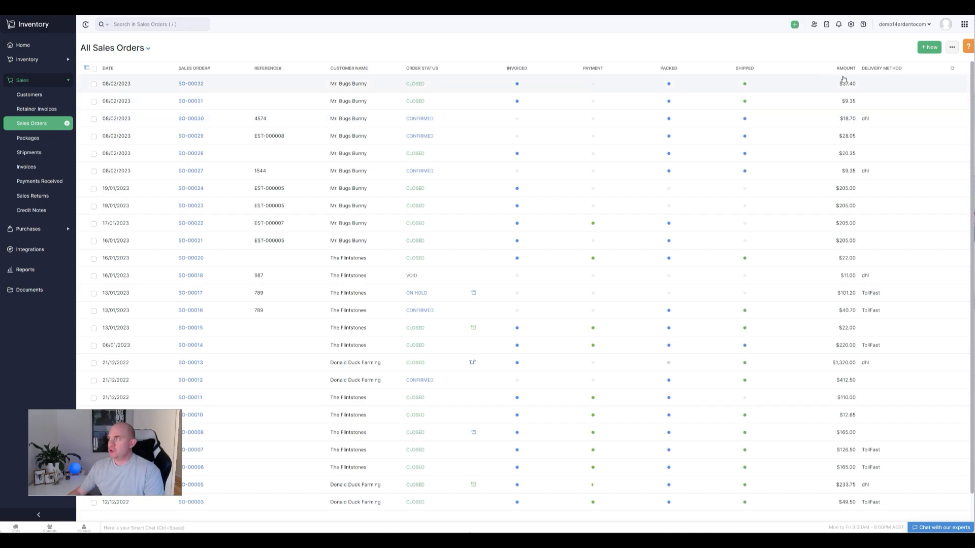
- Start a new sales order with Donald Duck Farming as the customer
{"action": "left_click", "coordinate": [928, 46]}
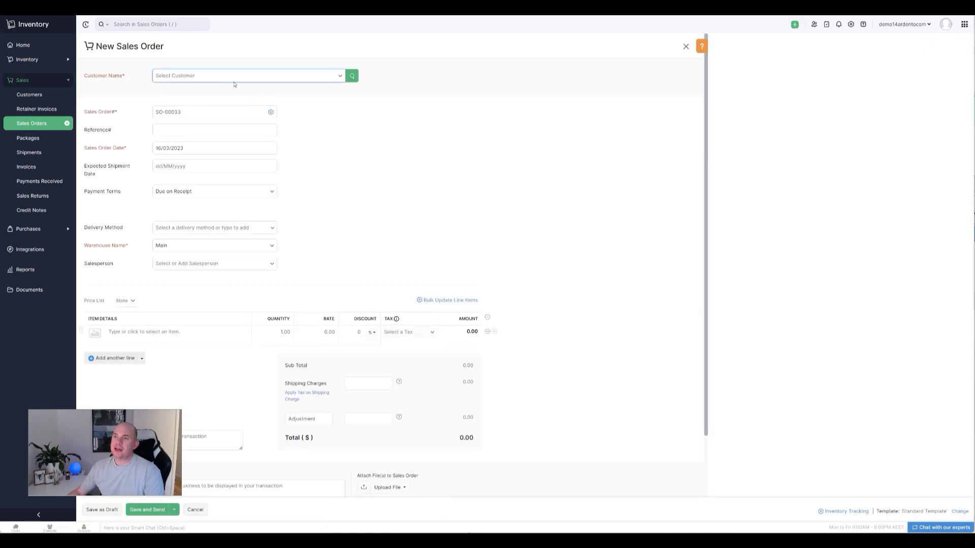
{"action": "left_click", "coordinate": [248, 75]}
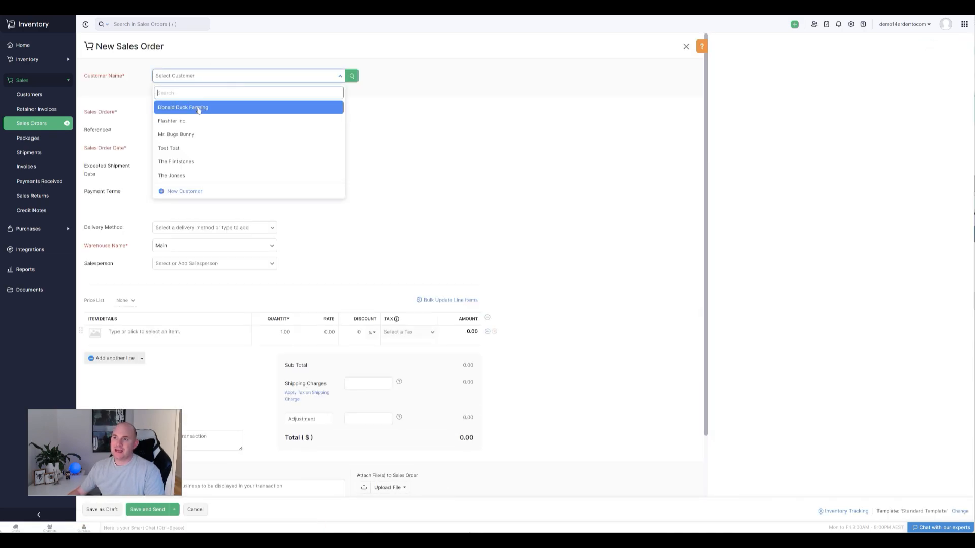
{"action": "left_click", "coordinate": [182, 107]}
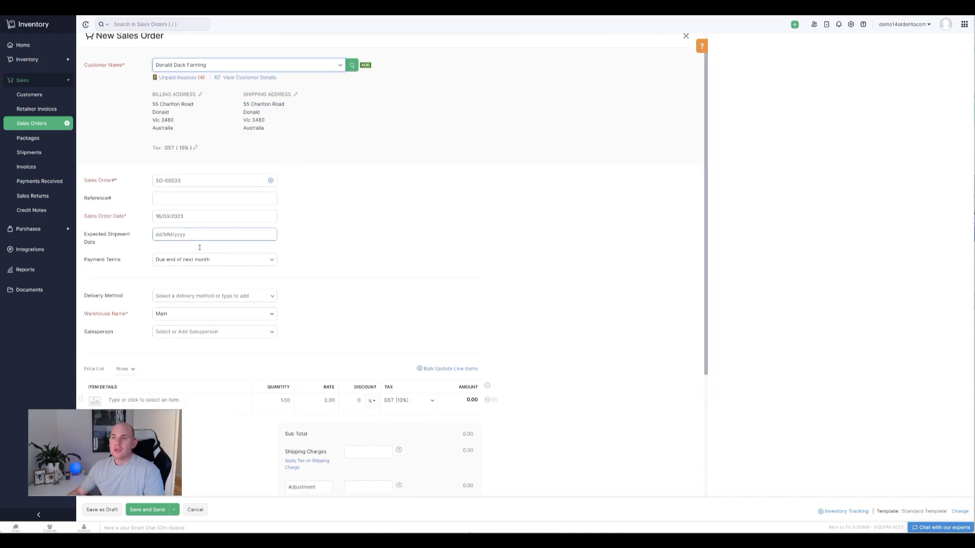
- Add one BlueLight Glasses - Purple/Small ($60.50 total) and save the order as SO-00033 for sending
{"action": "left_click", "coordinate": [177, 295]}
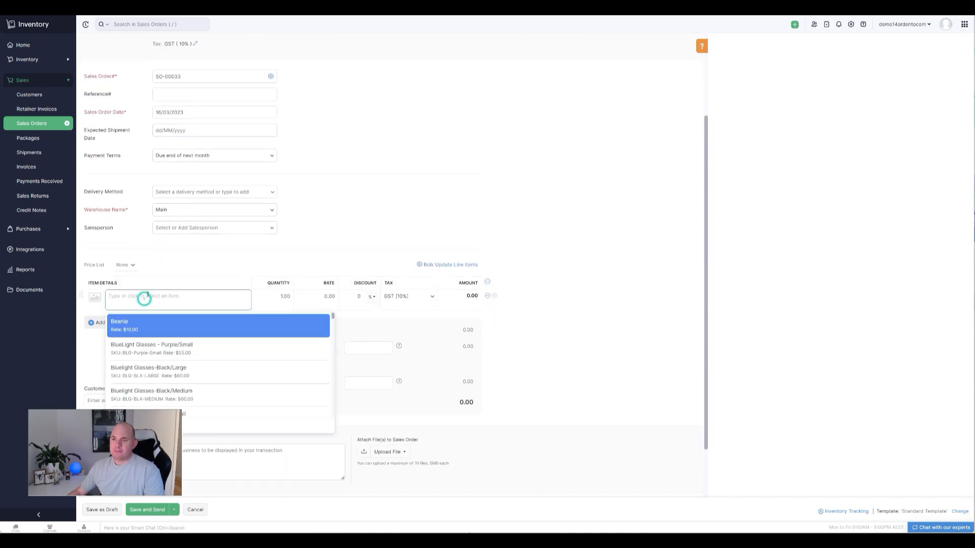
{"action": "left_click", "coordinate": [151, 348]}
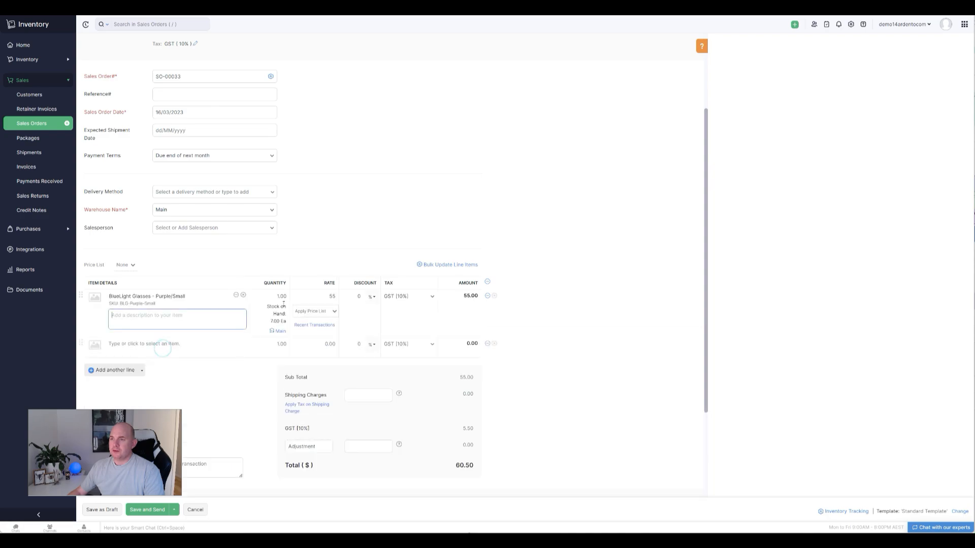
{"action": "scroll", "scroll_direction": "down", "scroll_amount": 3}
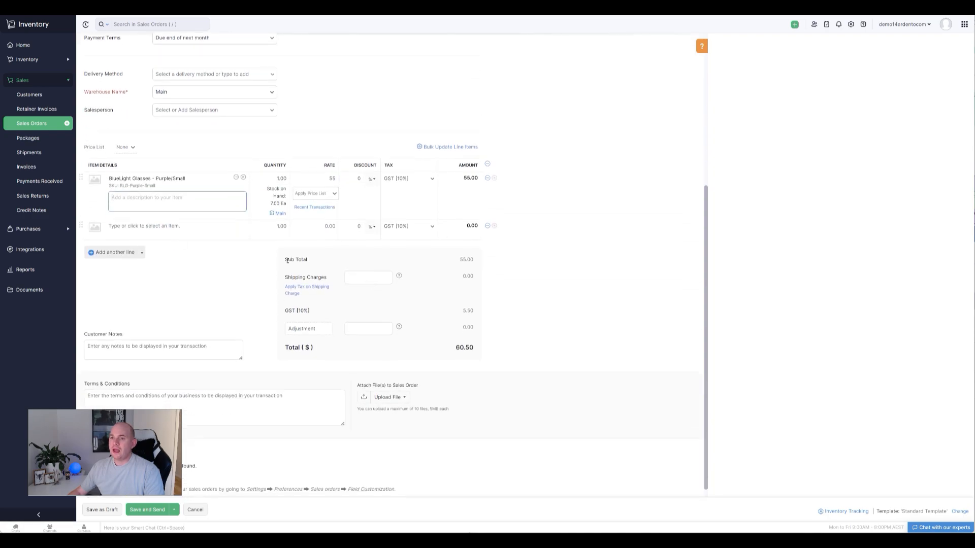
{"action": "scroll", "scroll_direction": "down", "scroll_amount": 3}
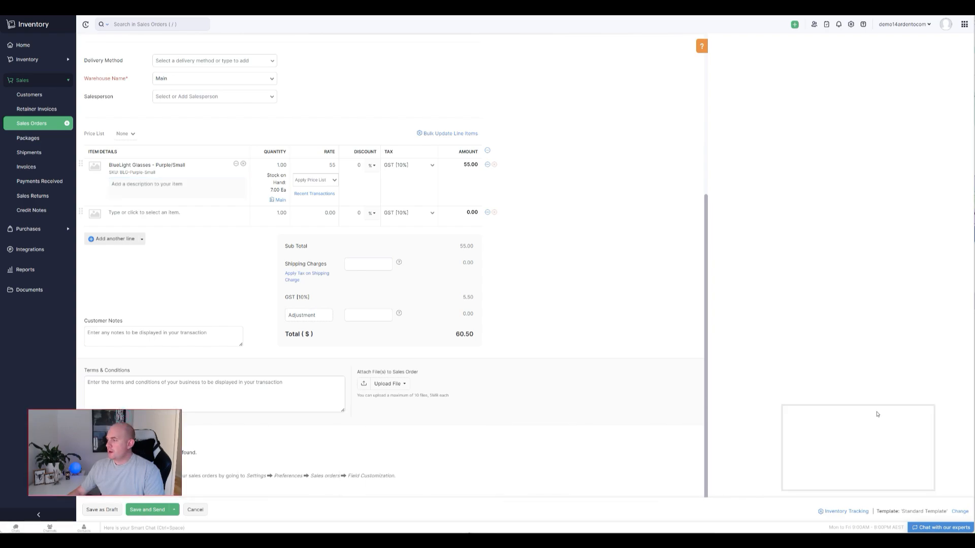
{"action": "left_click", "coordinate": [147, 509]}
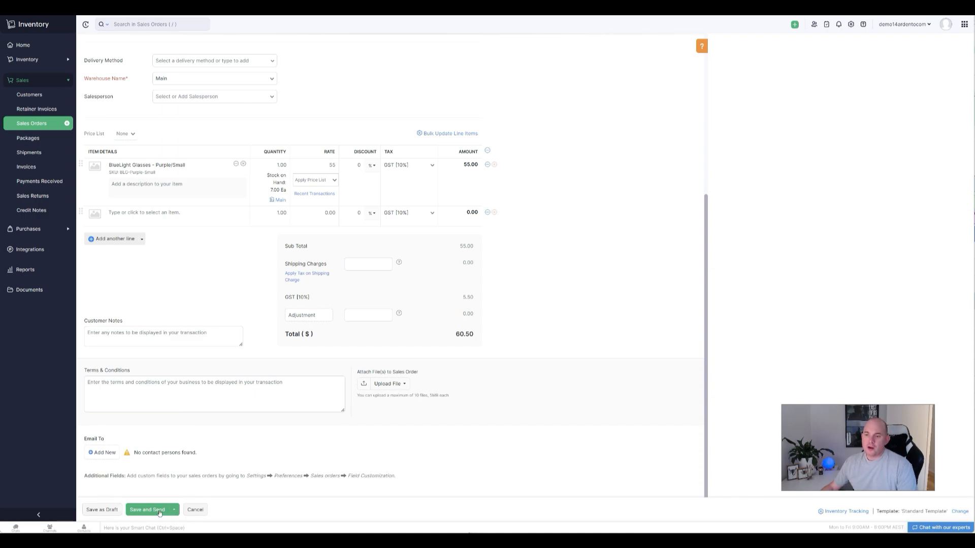
{"action": "left_click", "coordinate": [148, 510]}
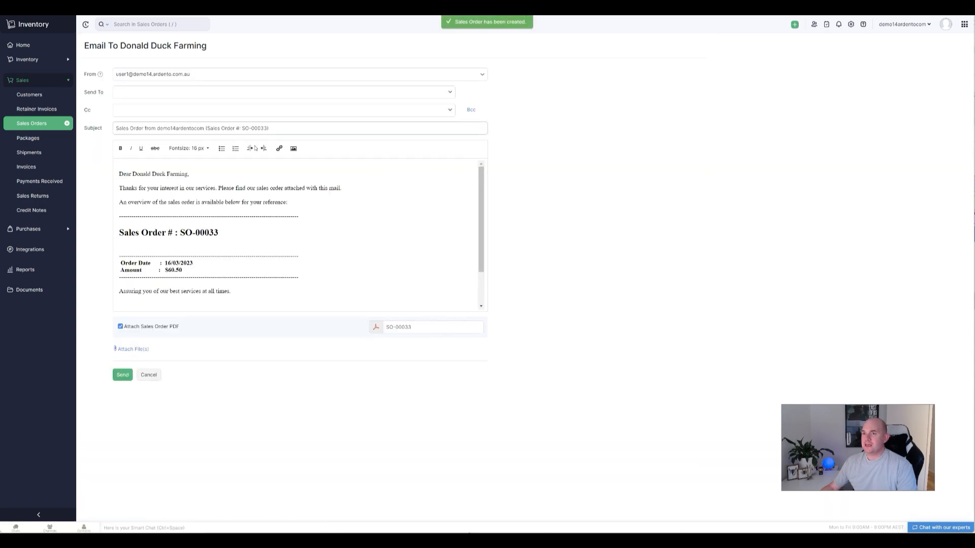
- Skip the email and mark SO-00033 as Confirmed
{"action": "left_click", "coordinate": [148, 375]}
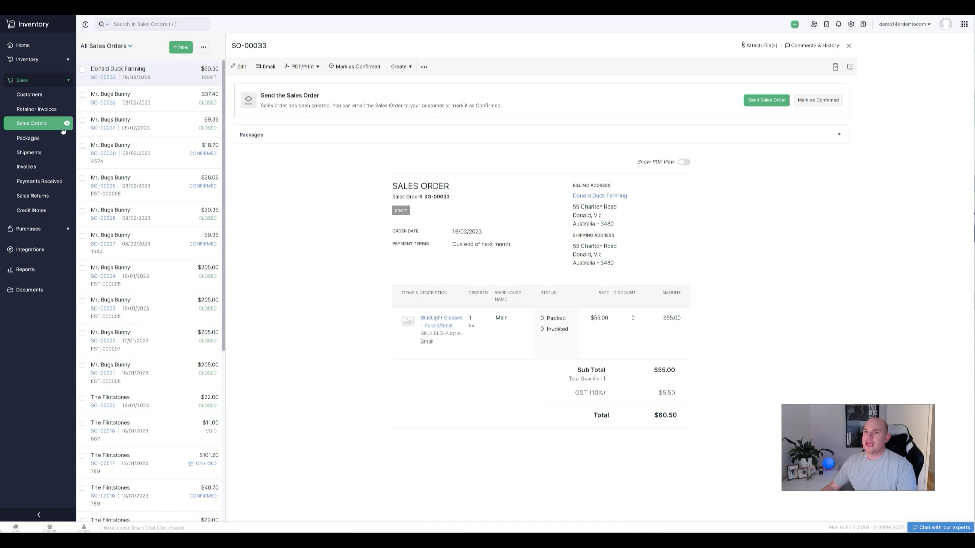
{"action": "mouse_move", "coordinate": [476, 113]}
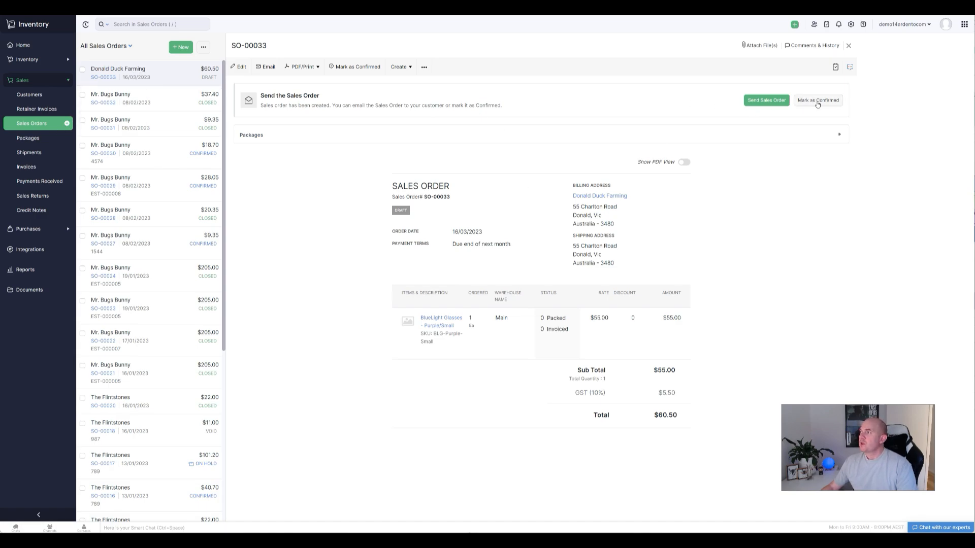
{"action": "left_click", "coordinate": [816, 101]}
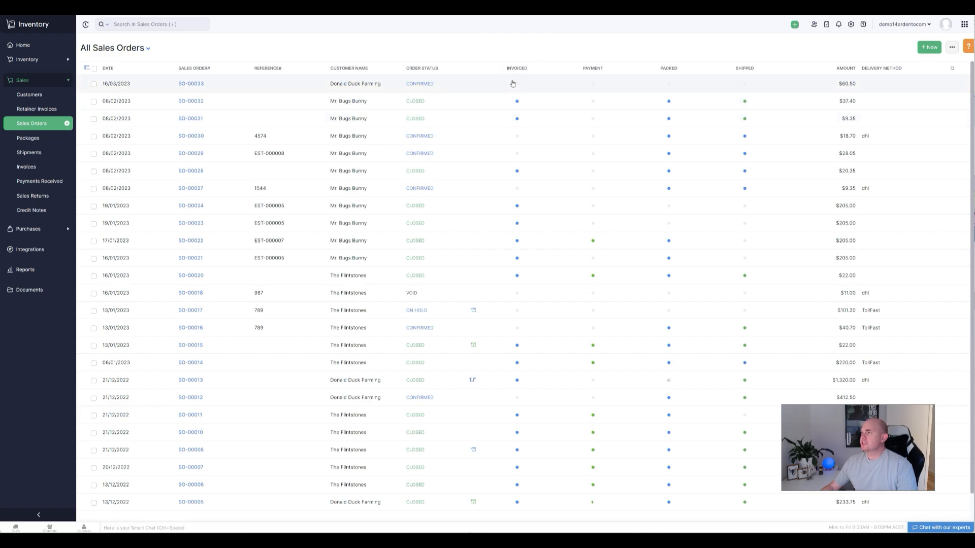
{"action": "mouse_move", "coordinate": [602, 89]}
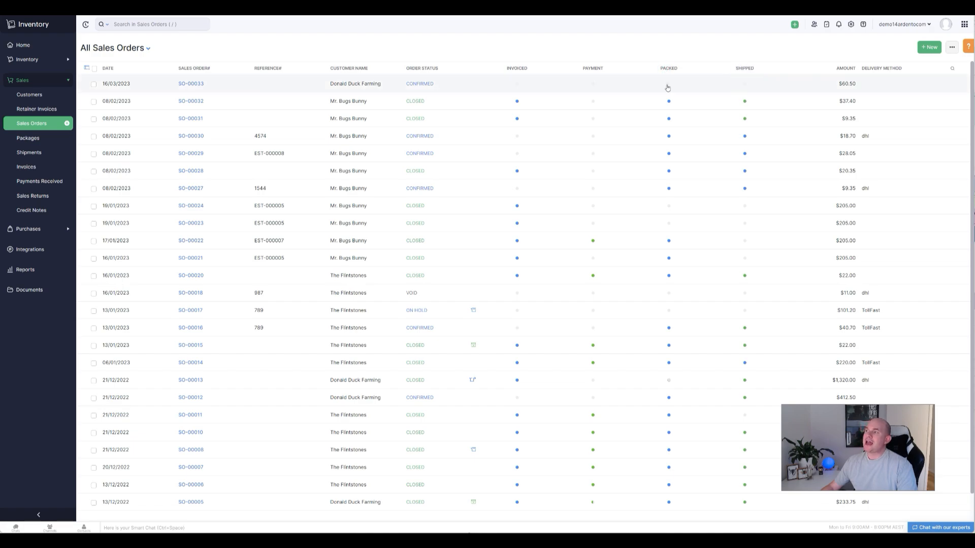
{"action": "mouse_move", "coordinate": [520, 93]}
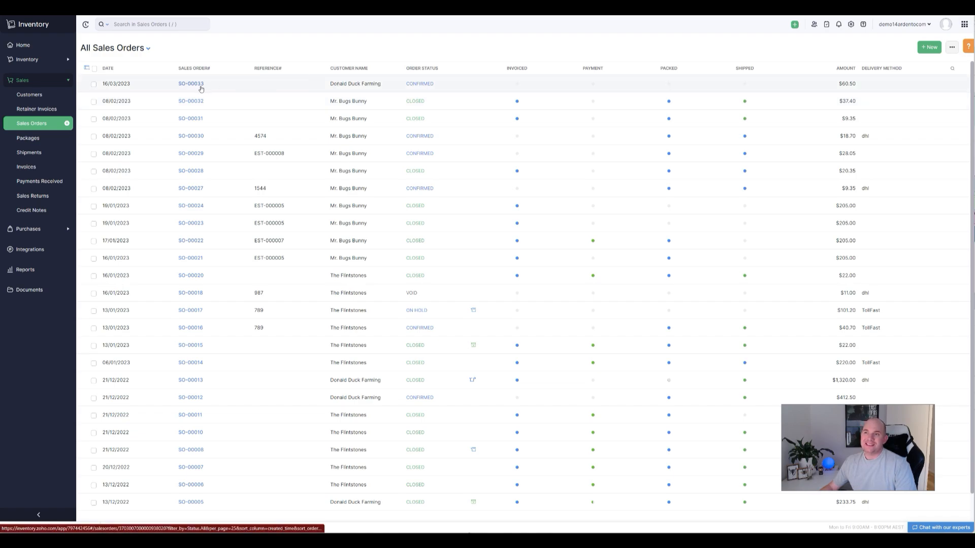
- Create and save package PKG-00021 for SO-00033, then show its Ship choices
{"action": "left_click", "coordinate": [191, 83]}
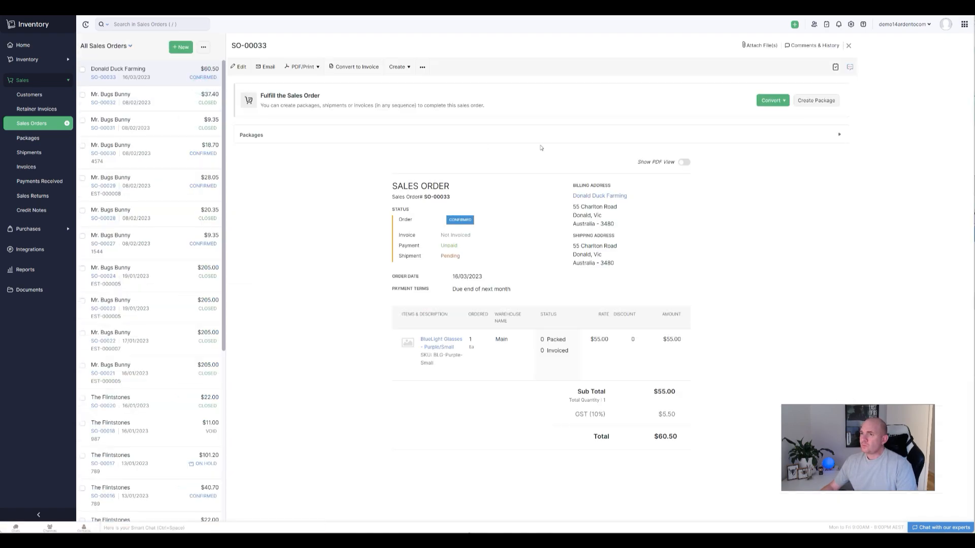
{"action": "mouse_move", "coordinate": [531, 145]}
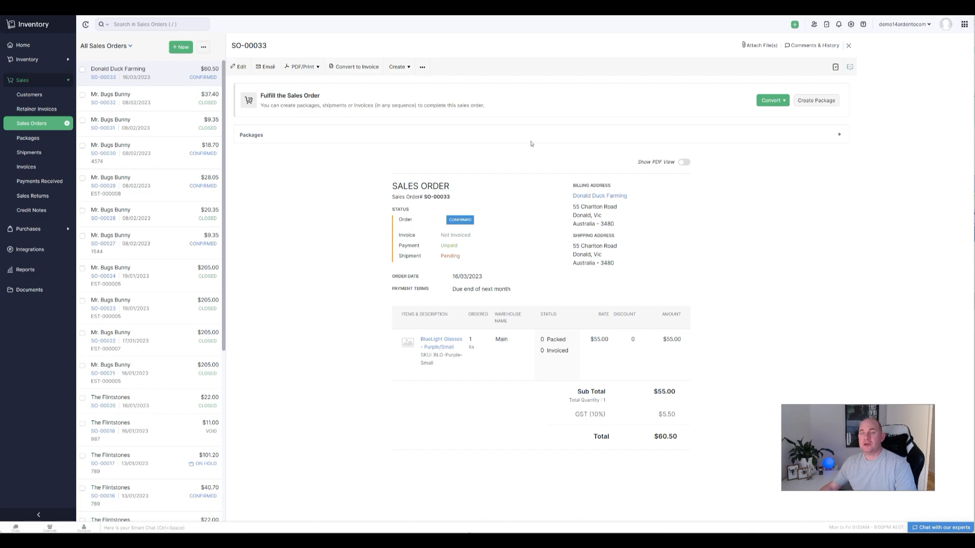
{"action": "mouse_move", "coordinate": [790, 106]}
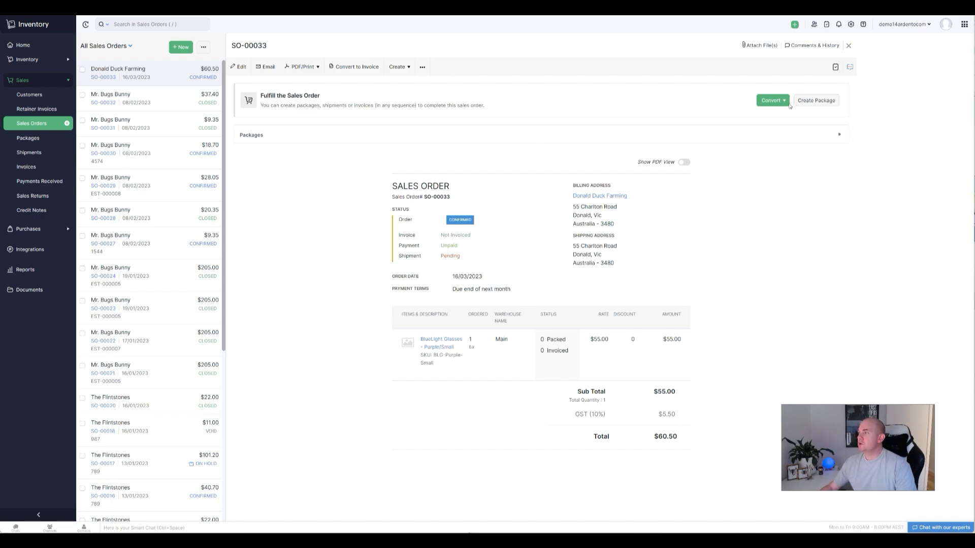
{"action": "left_click", "coordinate": [816, 100]}
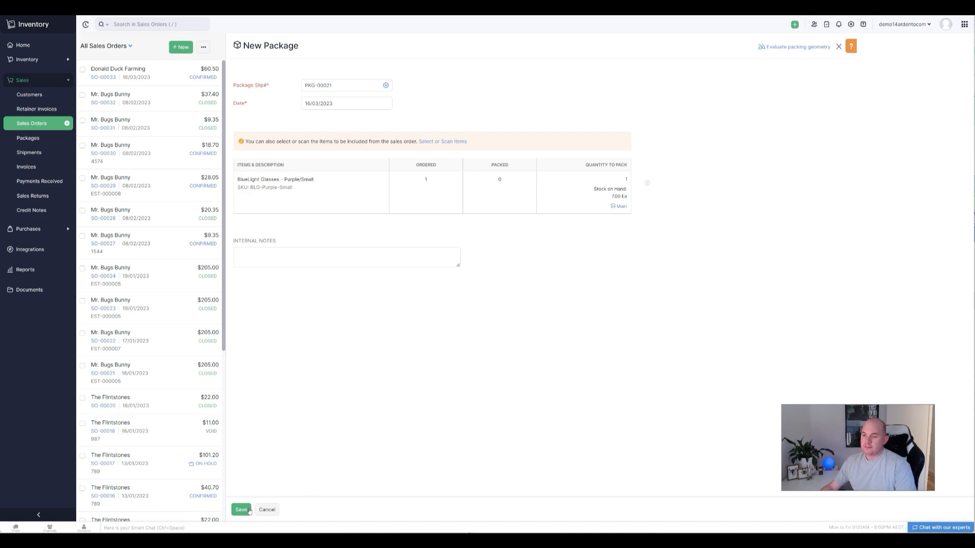
{"action": "left_click", "coordinate": [242, 510]}
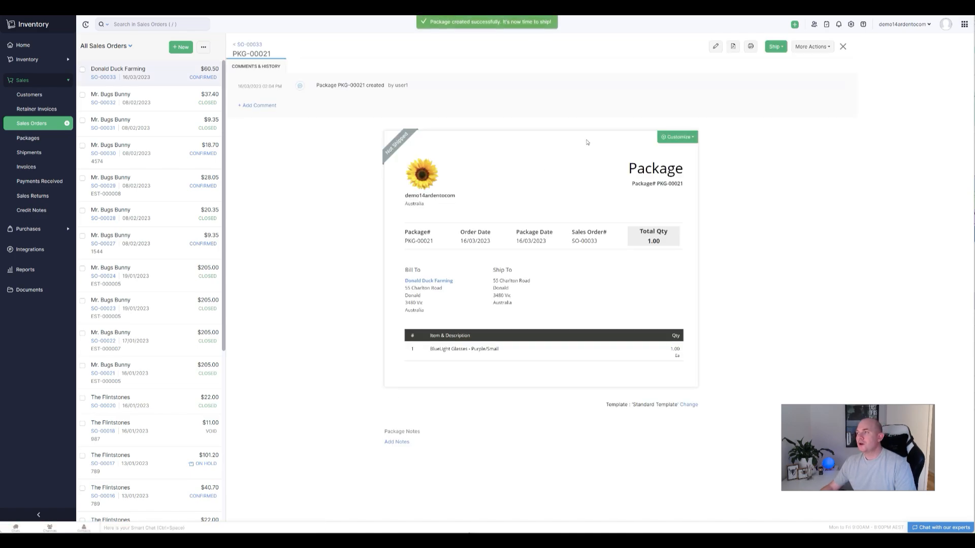
{"action": "left_click", "coordinate": [774, 46]}
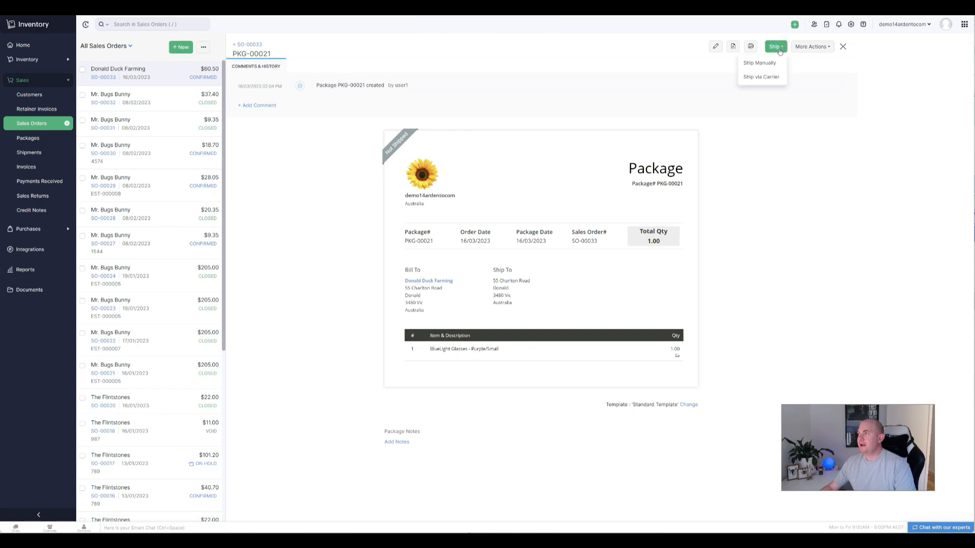
{"action": "mouse_move", "coordinate": [760, 76]}
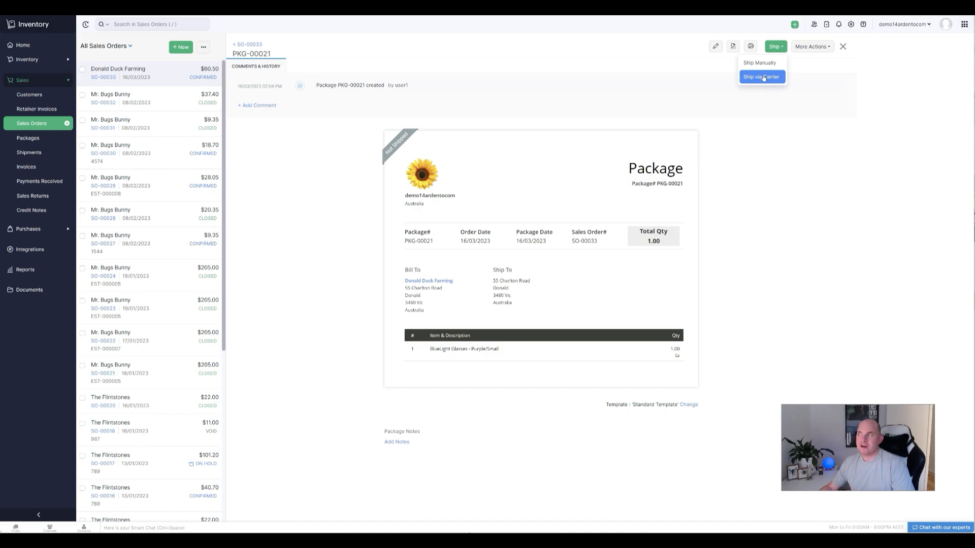
- Record shipment SHP-00018 via carrier TollFast, marked already delivered
{"action": "left_click", "coordinate": [760, 76]}
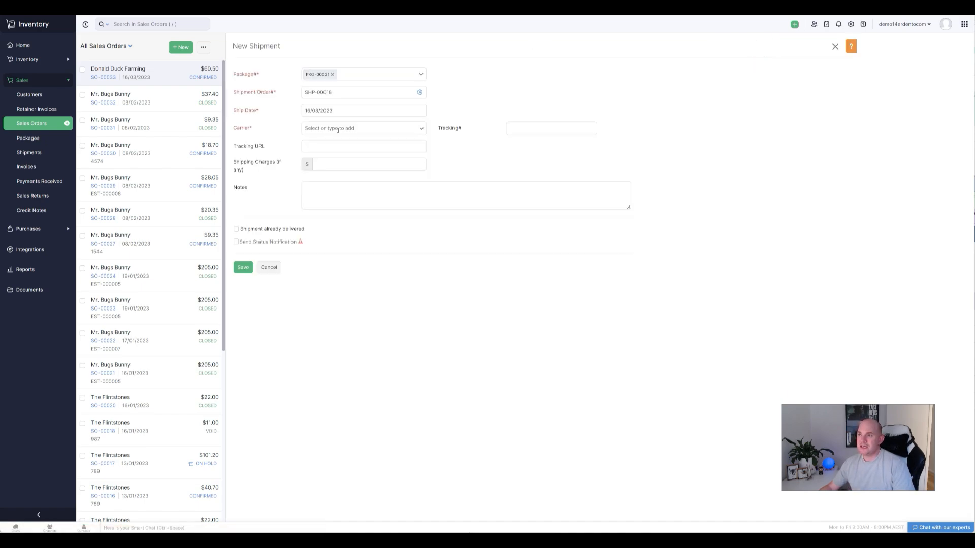
{"action": "left_click", "coordinate": [363, 128]}
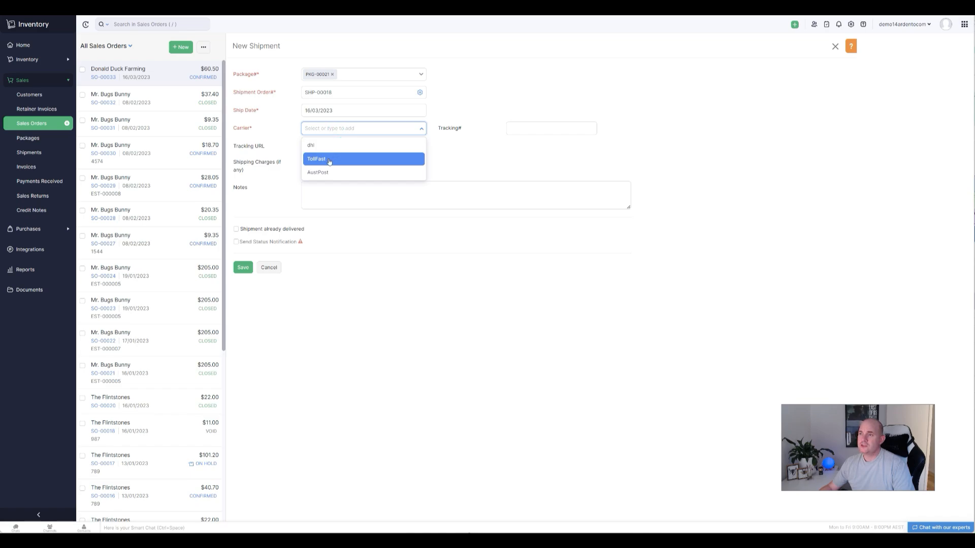
{"action": "left_click", "coordinate": [317, 159]}
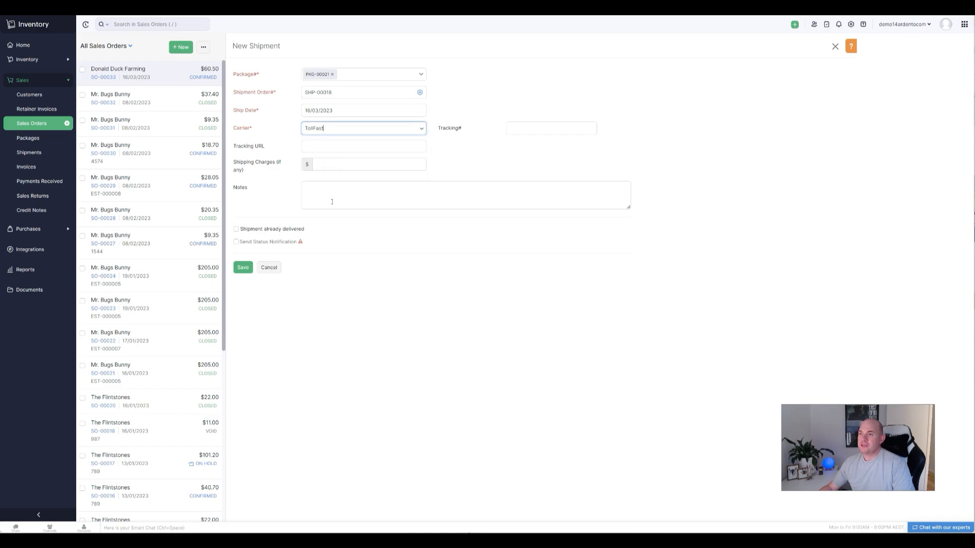
{"action": "left_click", "coordinate": [236, 229]}
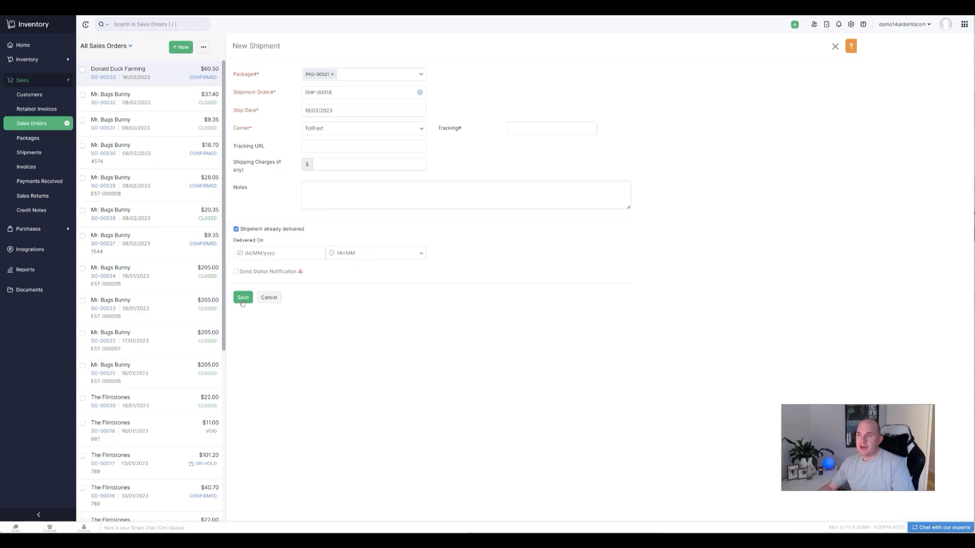
{"action": "left_click", "coordinate": [242, 297]}
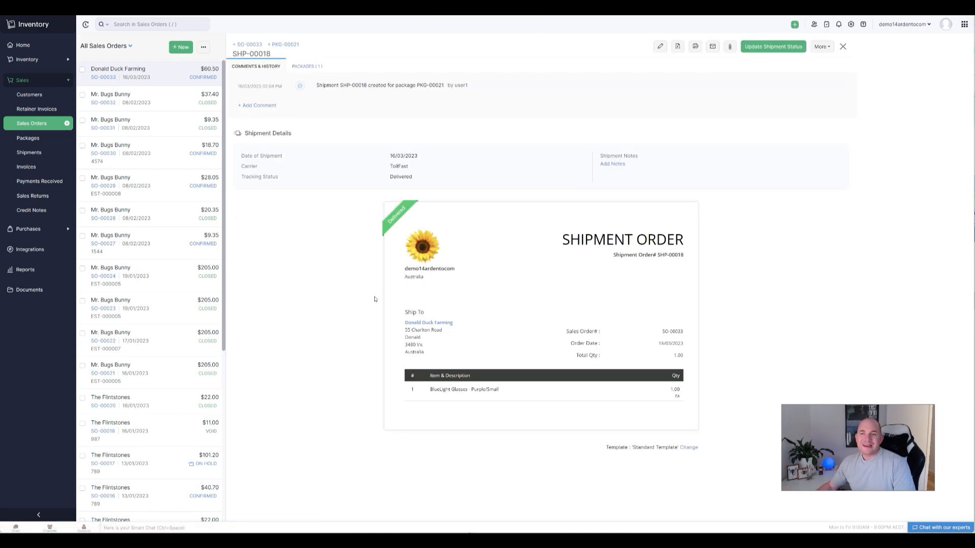
{"action": "mouse_move", "coordinate": [372, 210]}
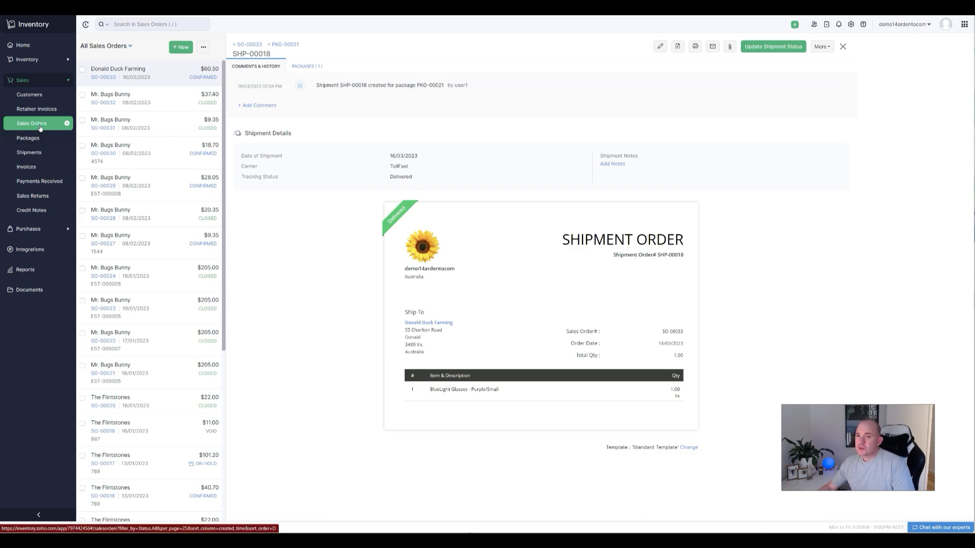
- Return to the full All Sales Orders list
{"action": "left_click", "coordinate": [843, 46]}
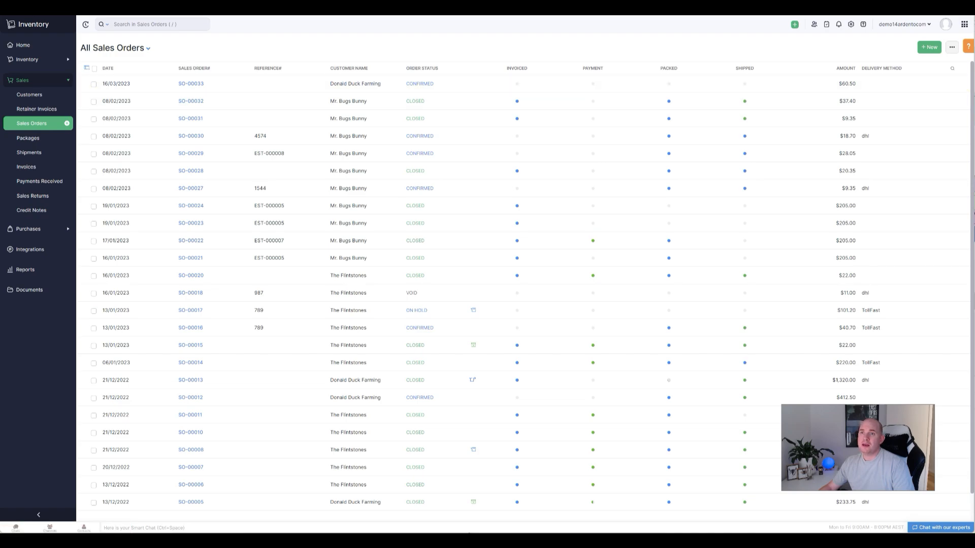
{"action": "mouse_move", "coordinate": [187, 100]}
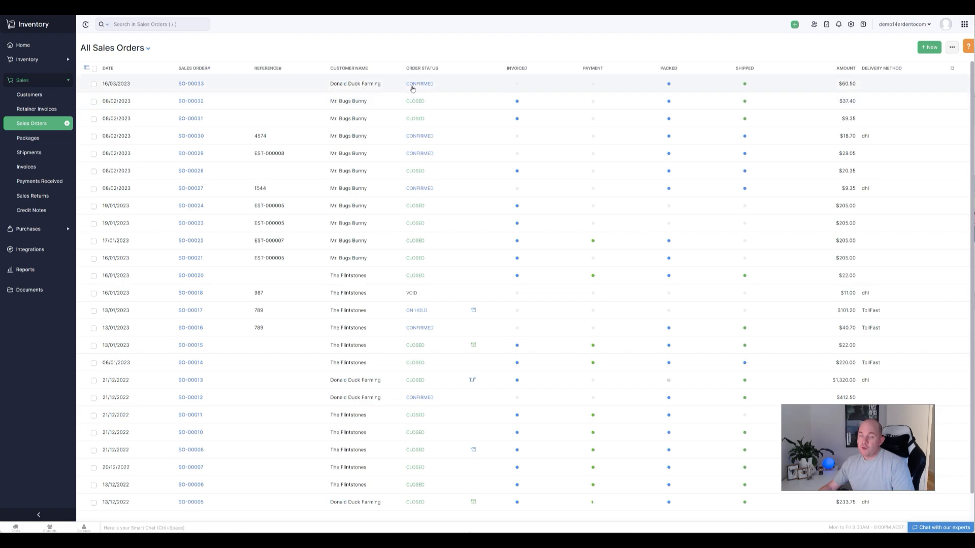
{"action": "mouse_move", "coordinate": [683, 86]}
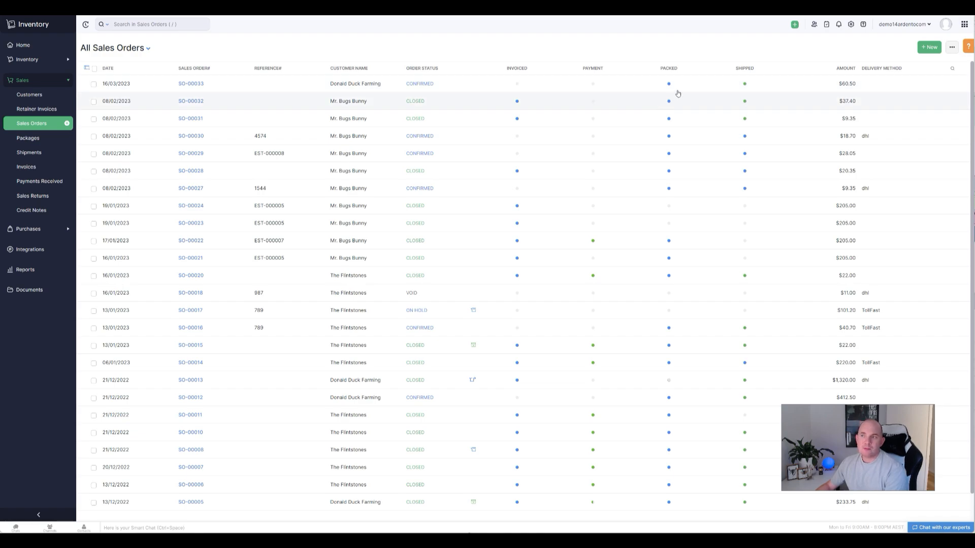
{"action": "mouse_move", "coordinate": [850, 25]}
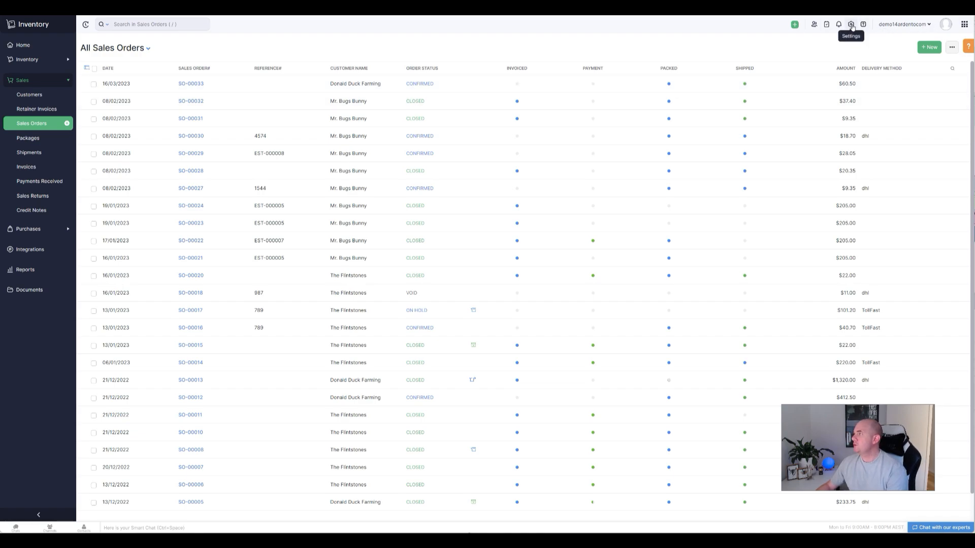
- Show the General preferences page under Settings
{"action": "left_click", "coordinate": [850, 24]}
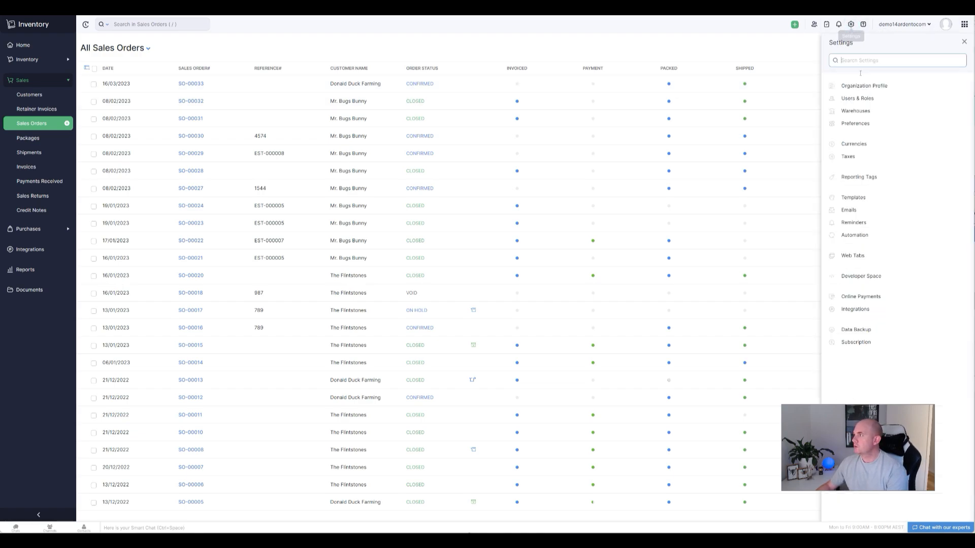
{"action": "left_click", "coordinate": [855, 123]}
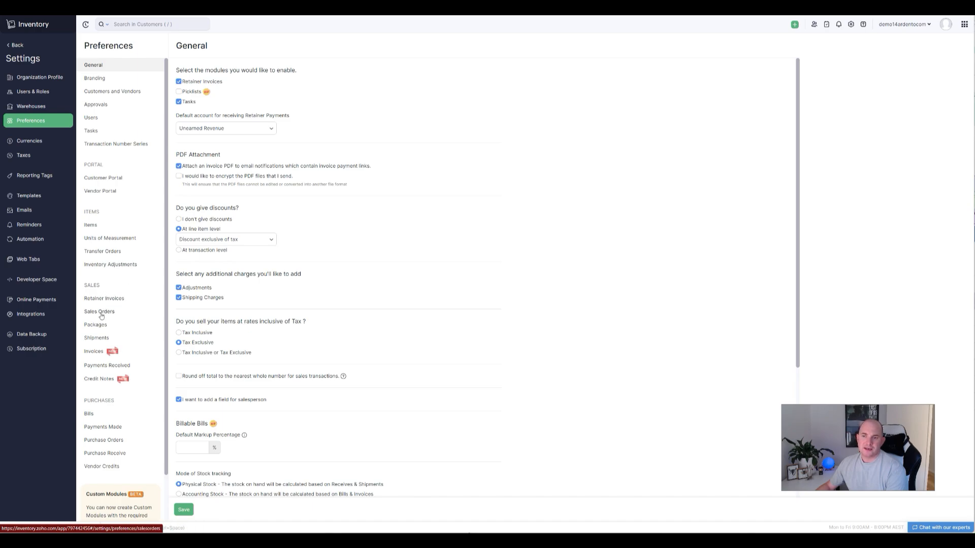
- In Sales Orders preferences, switch Automate the Sales Order Cycle to Enabled
{"action": "left_click", "coordinate": [99, 312]}
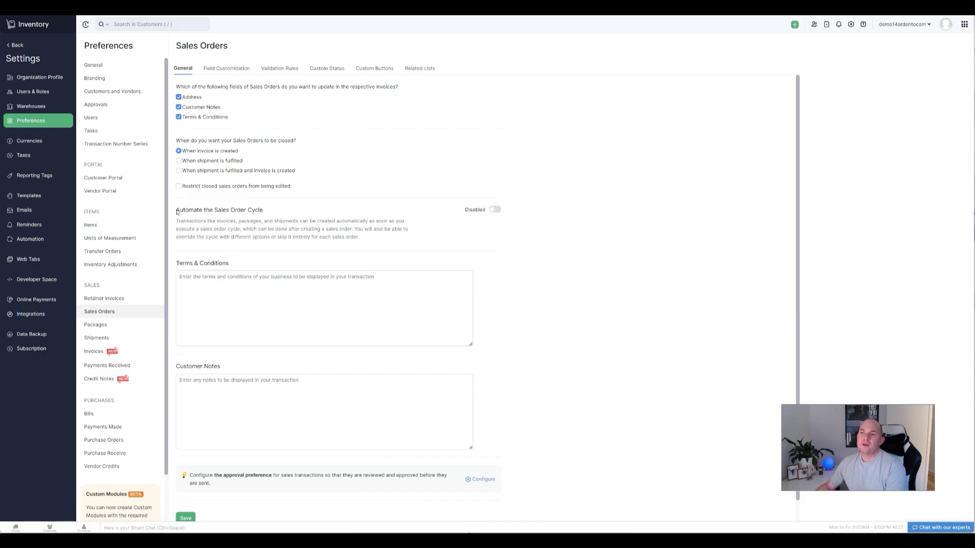
{"action": "double_click", "coordinate": [218, 209]}
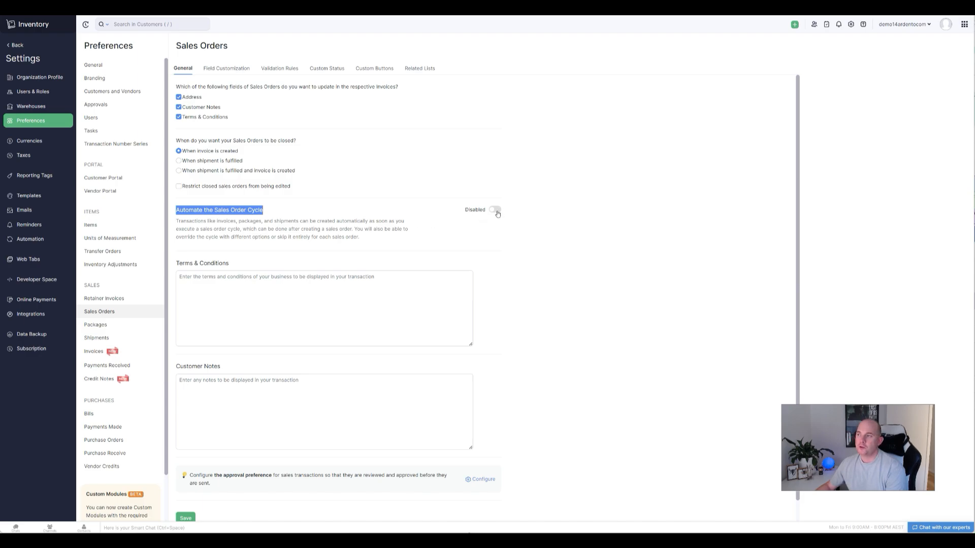
{"action": "left_click", "coordinate": [494, 209]}
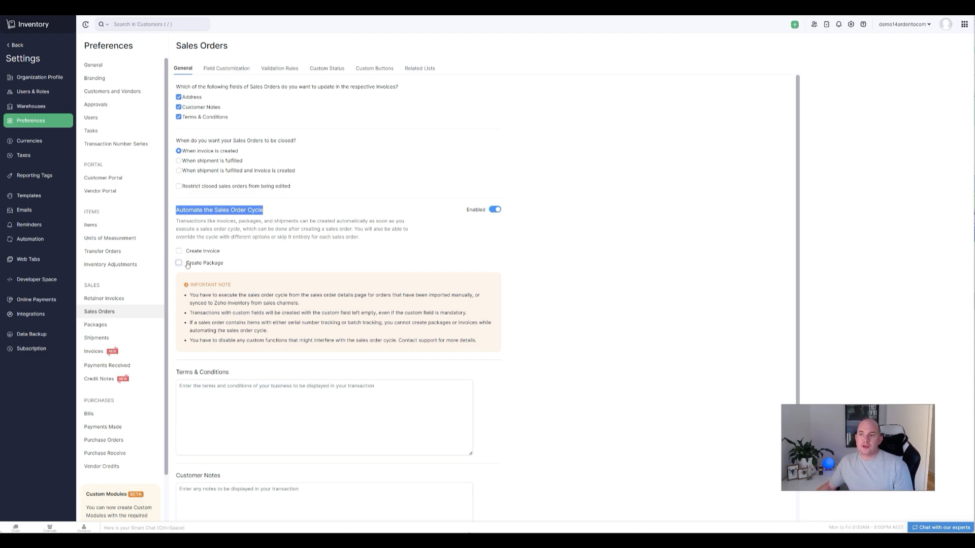
- Tick Create Package and Create Shipment, with carrier TollFast and status Delivered
{"action": "left_click", "coordinate": [179, 262]}
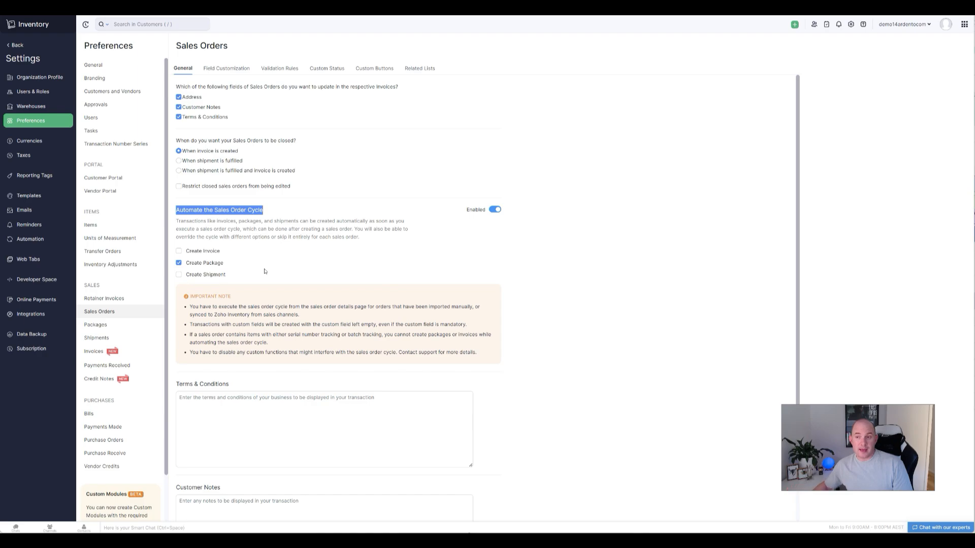
{"action": "left_click", "coordinate": [179, 274]}
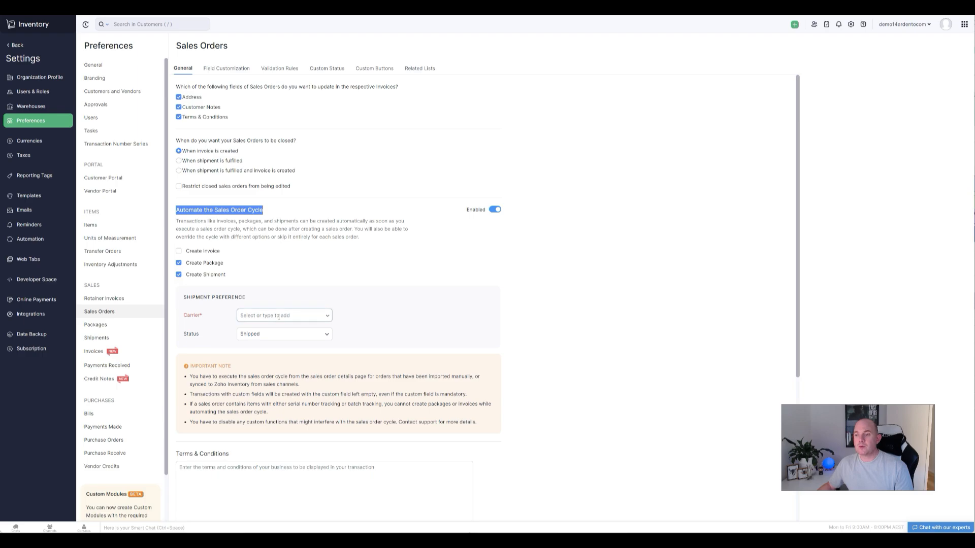
{"action": "left_click", "coordinate": [283, 334]}
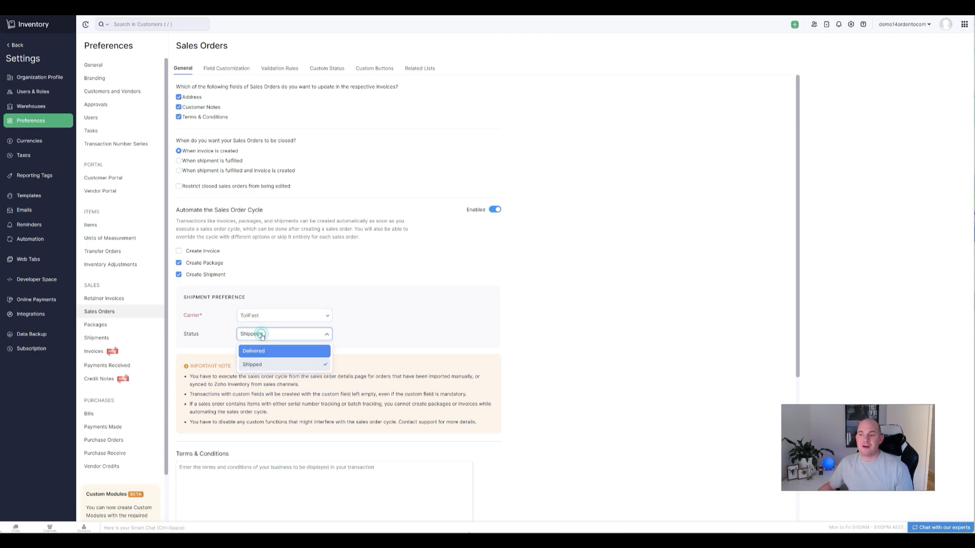
{"action": "left_click", "coordinate": [253, 350]}
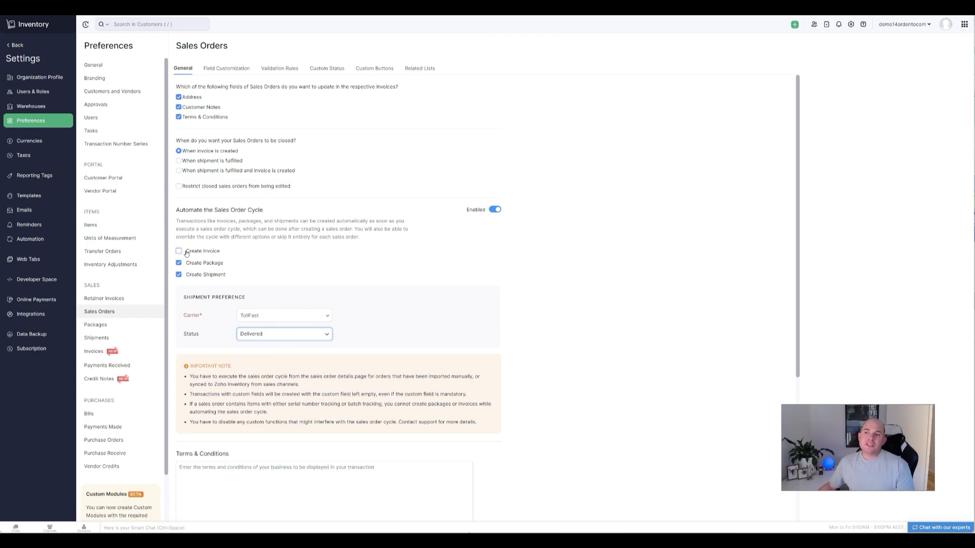
{"action": "left_click", "coordinate": [179, 251]}
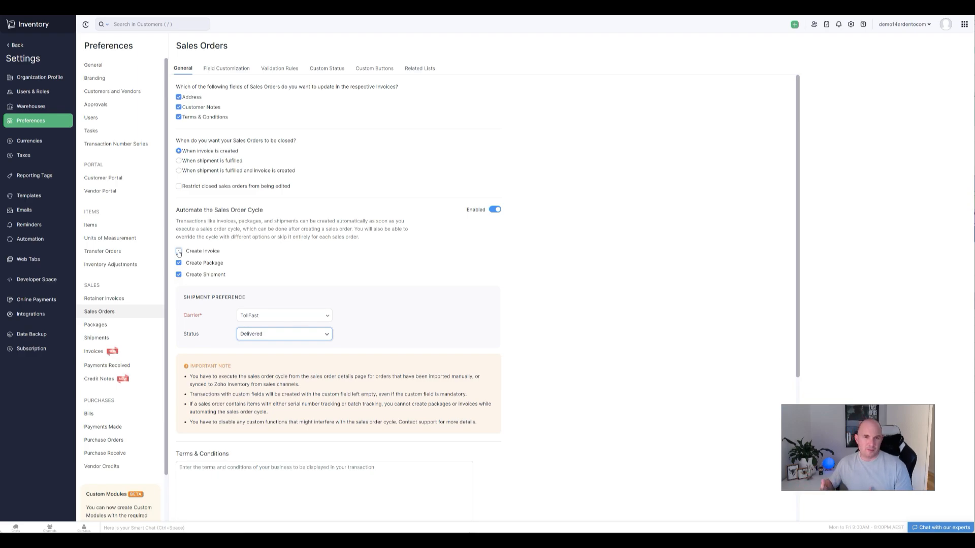
{"action": "left_click", "coordinate": [179, 250]}
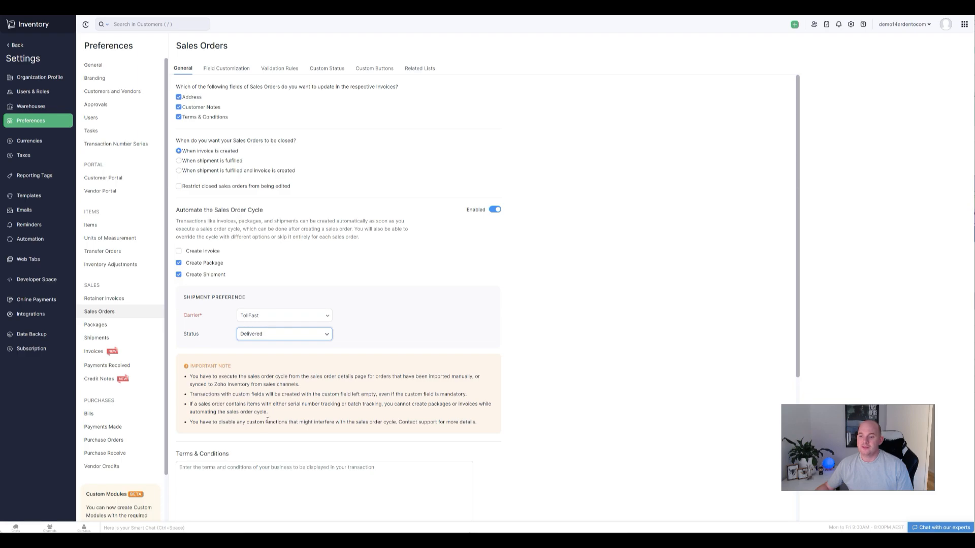
- Leave Preferences and return to the All Sales Orders list
{"action": "scroll", "scroll_direction": "down", "scroll_amount": 3}
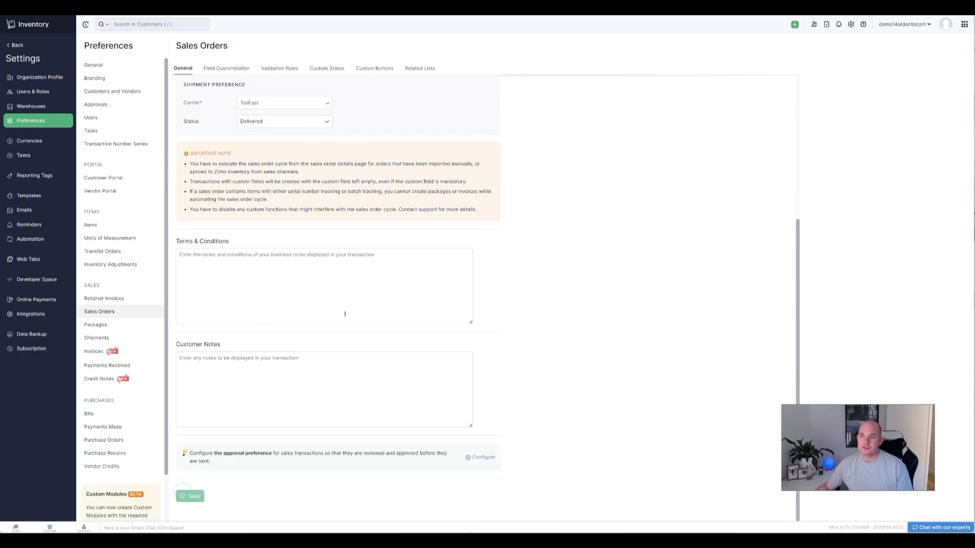
{"action": "left_click", "coordinate": [190, 495]}
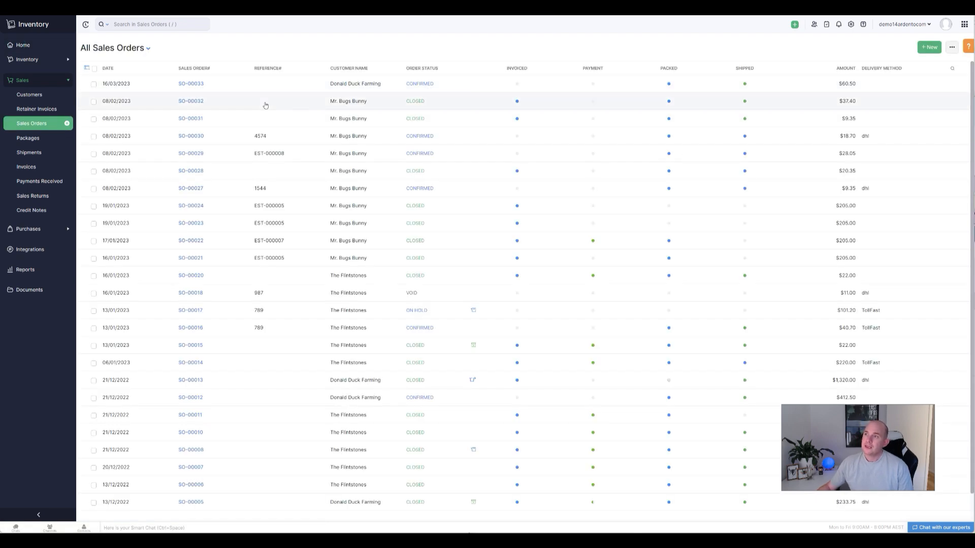
{"action": "mouse_move", "coordinate": [929, 47]}
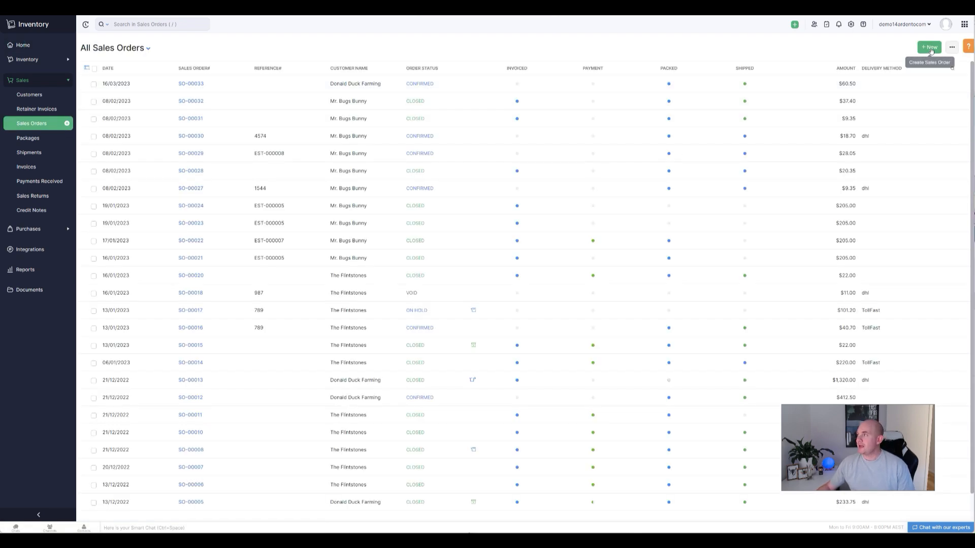
- Create a sales order for Donald Duck Farming with two Bluelight Glasses-Black/Medium at 60, totalling 132.00
{"action": "left_click", "coordinate": [929, 47]}
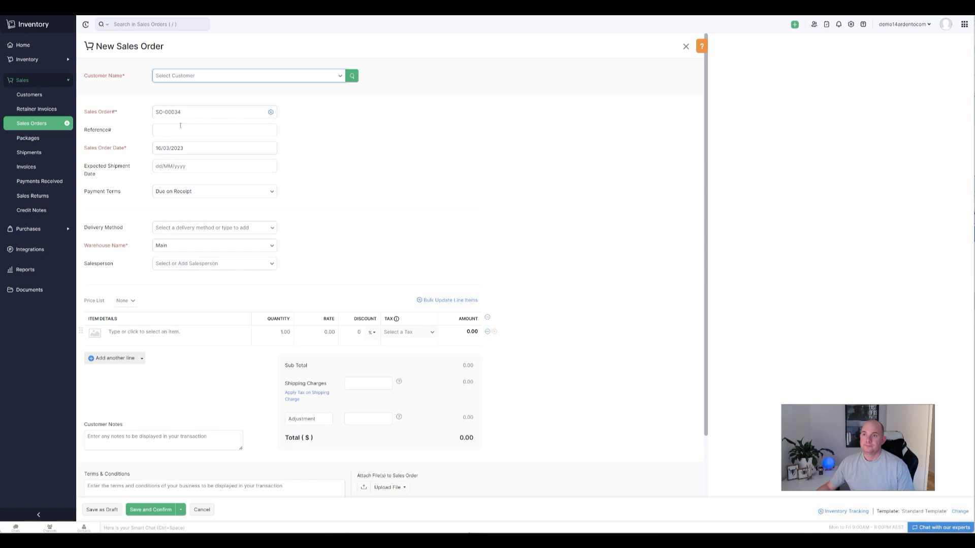
{"action": "left_click", "coordinate": [247, 75]}
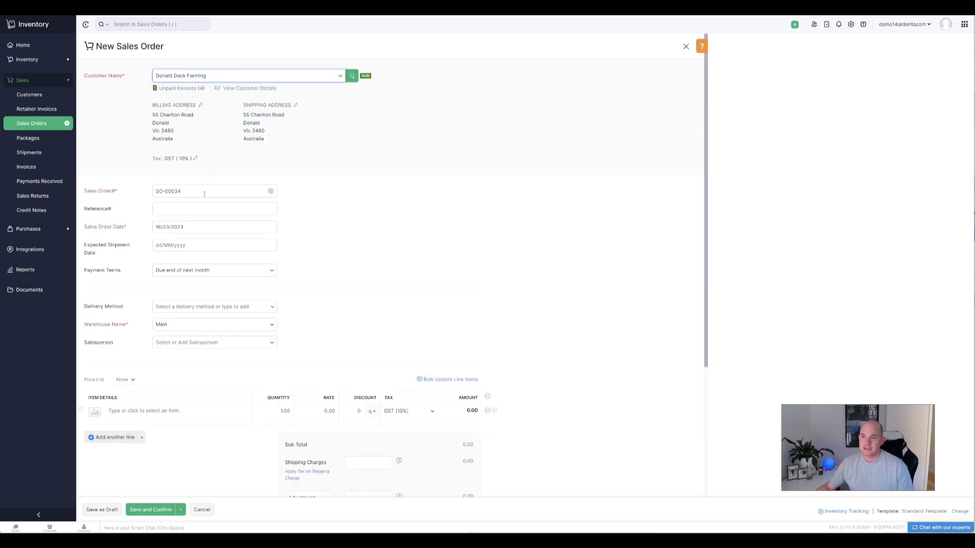
{"action": "scroll", "scroll_direction": "down", "scroll_amount": 3}
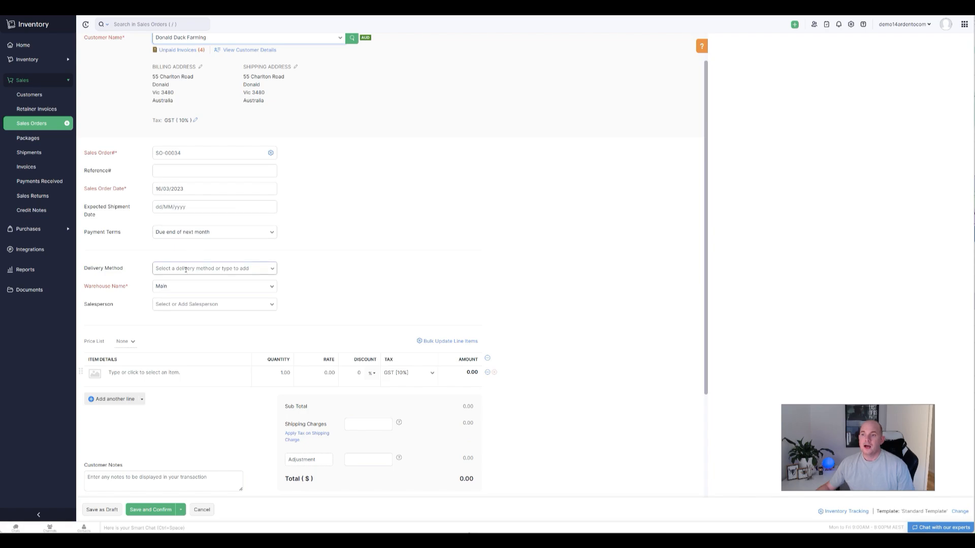
{"action": "left_click", "coordinate": [177, 372]}
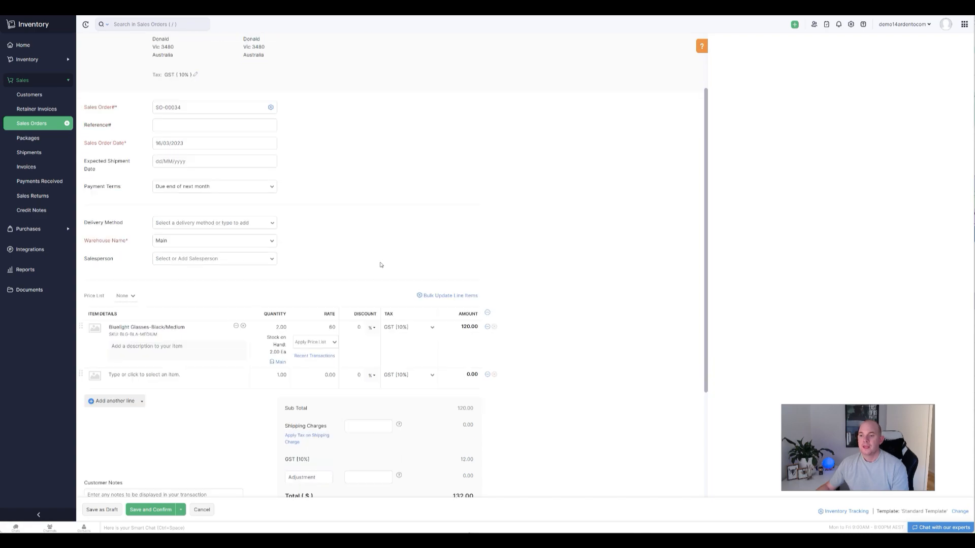
{"action": "scroll", "scroll_direction": "down", "scroll_amount": 3}
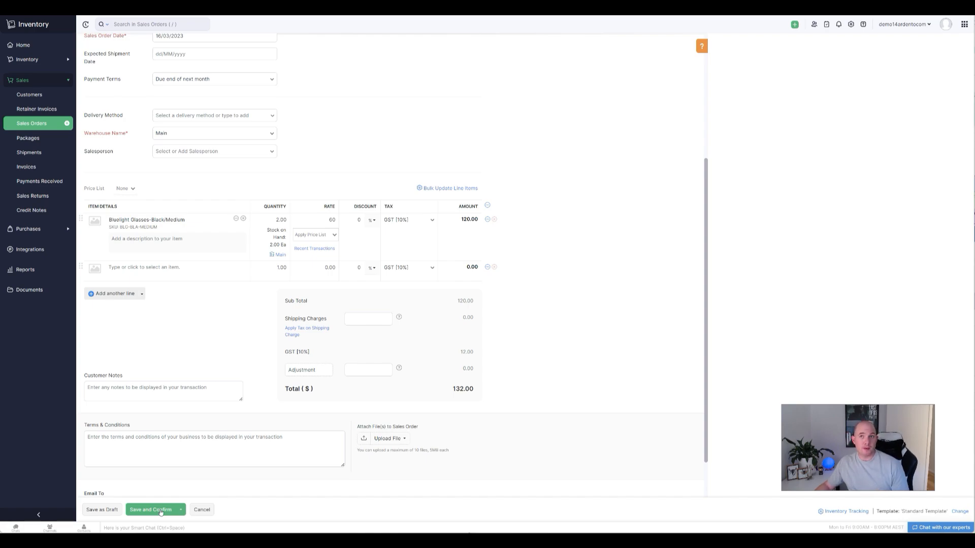
- Save and confirm SO-00034, bringing up the Sales Order Cycle choices
{"action": "left_click", "coordinate": [151, 510]}
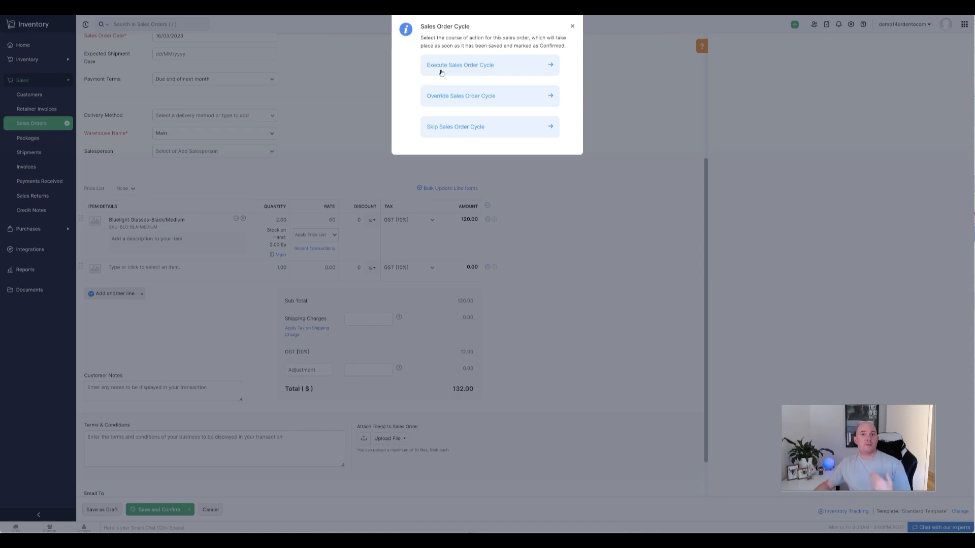
{"action": "mouse_move", "coordinate": [454, 89]}
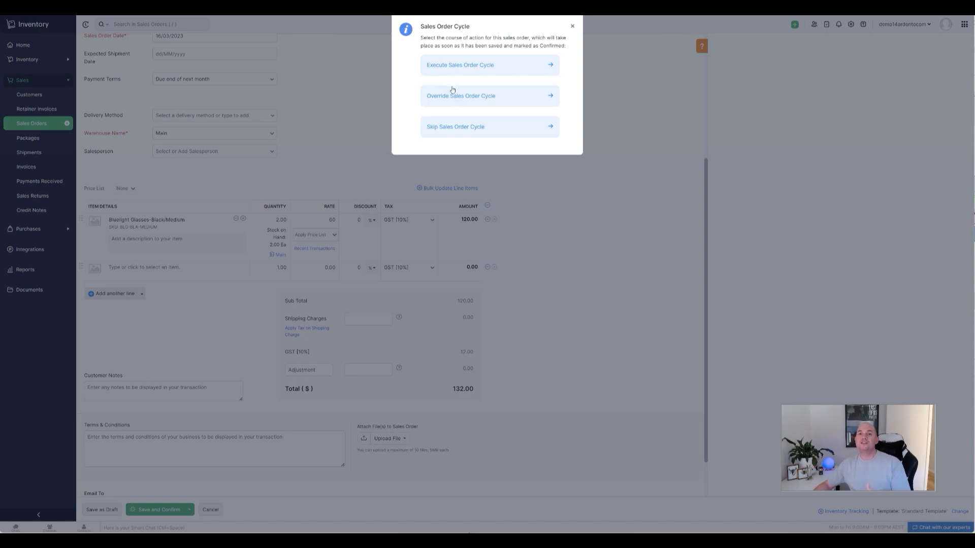
{"action": "mouse_move", "coordinate": [454, 123]}
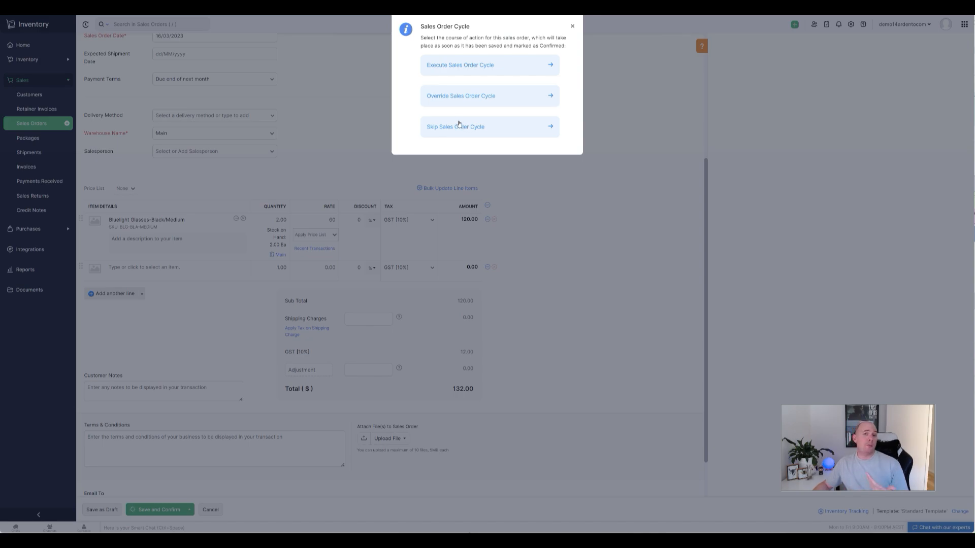
- Override the cycle keeping Create Package and TollFast Delivered shipment, then execute it for SO-00034
{"action": "left_click", "coordinate": [461, 95]}
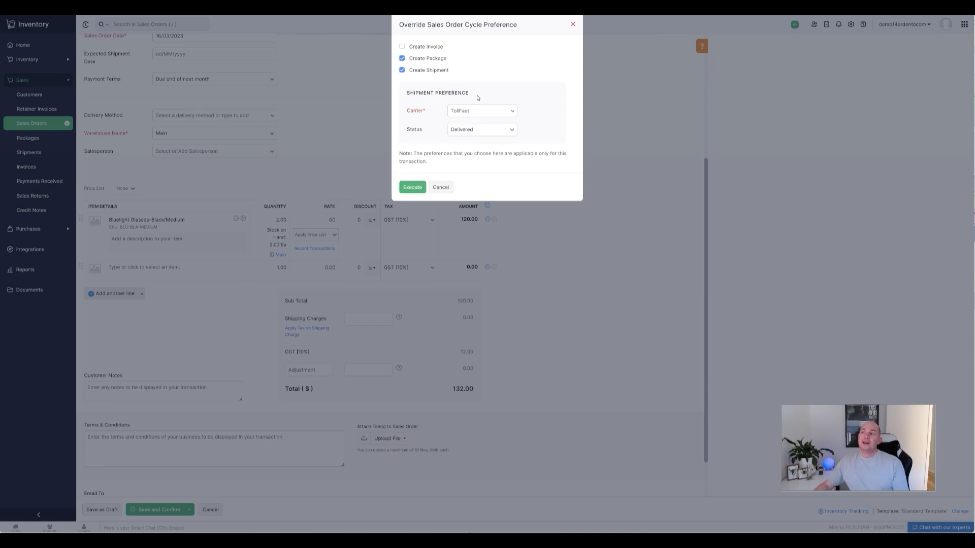
{"action": "mouse_move", "coordinate": [470, 85]}
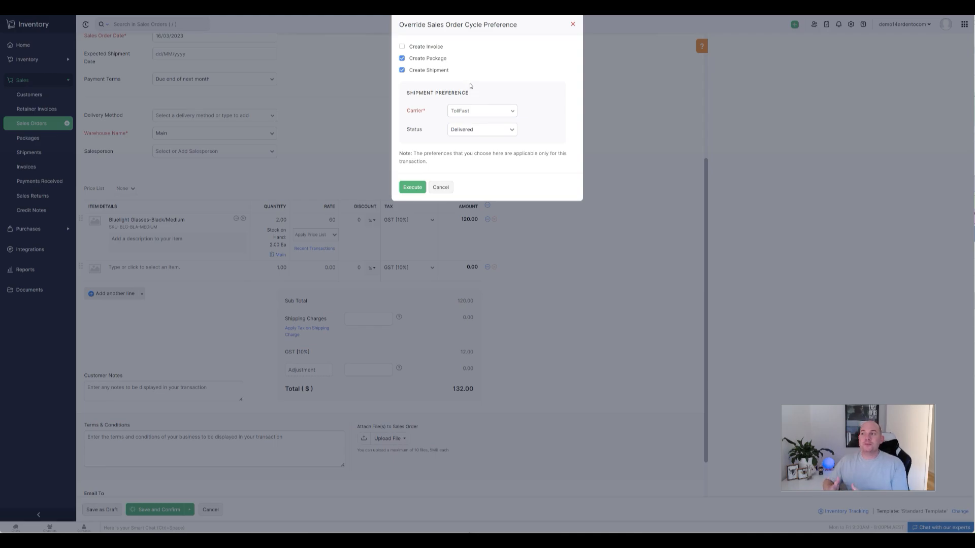
{"action": "left_click", "coordinate": [402, 58]}
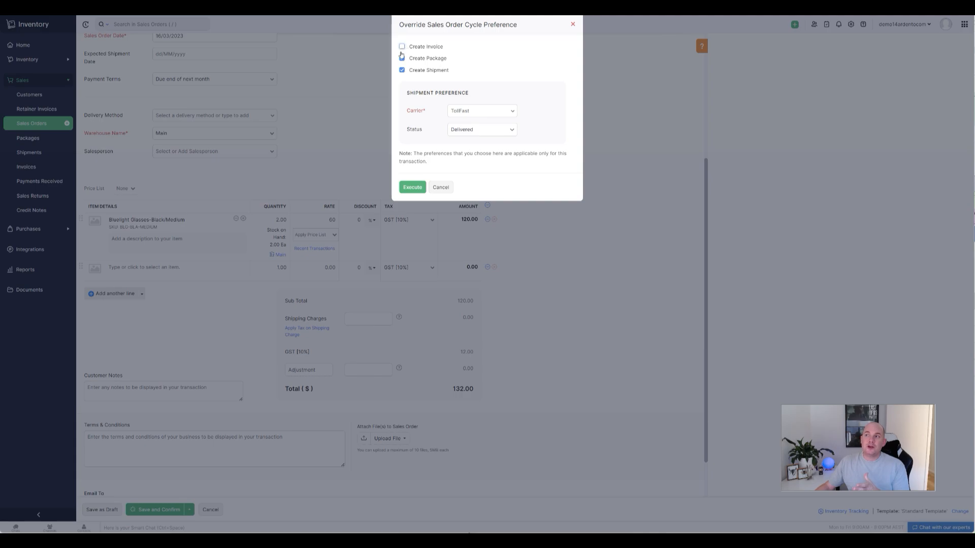
{"action": "left_click", "coordinate": [402, 58]}
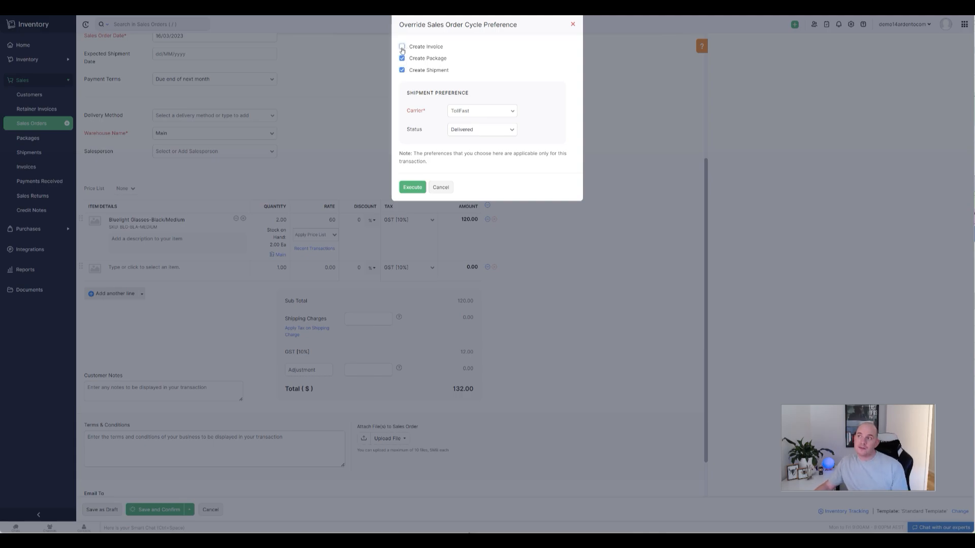
{"action": "left_click", "coordinate": [402, 45]}
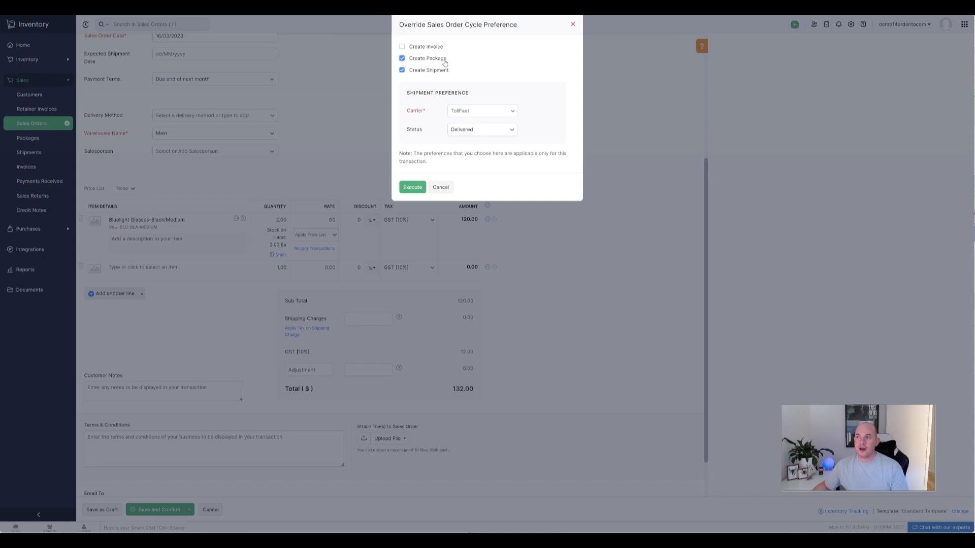
{"action": "left_click", "coordinate": [481, 110]}
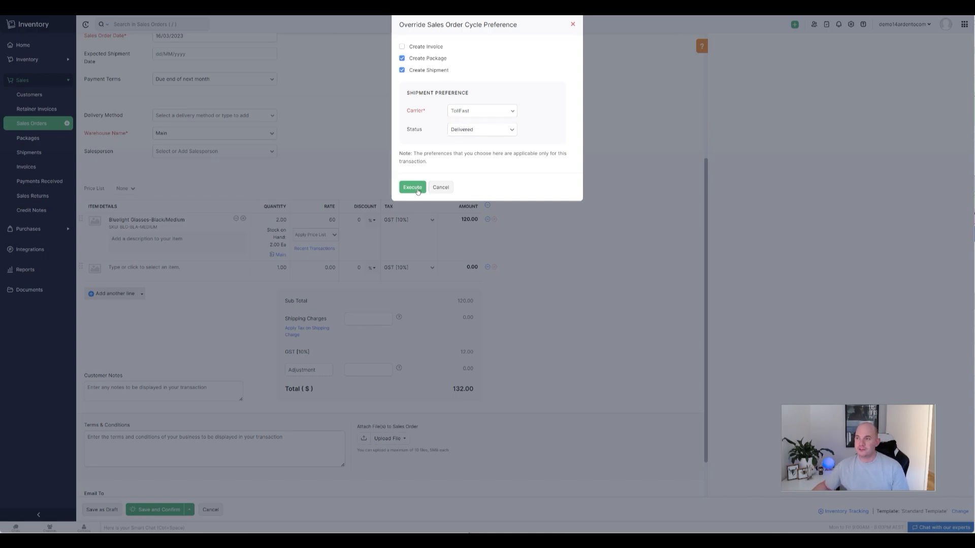
{"action": "left_click", "coordinate": [411, 187]}
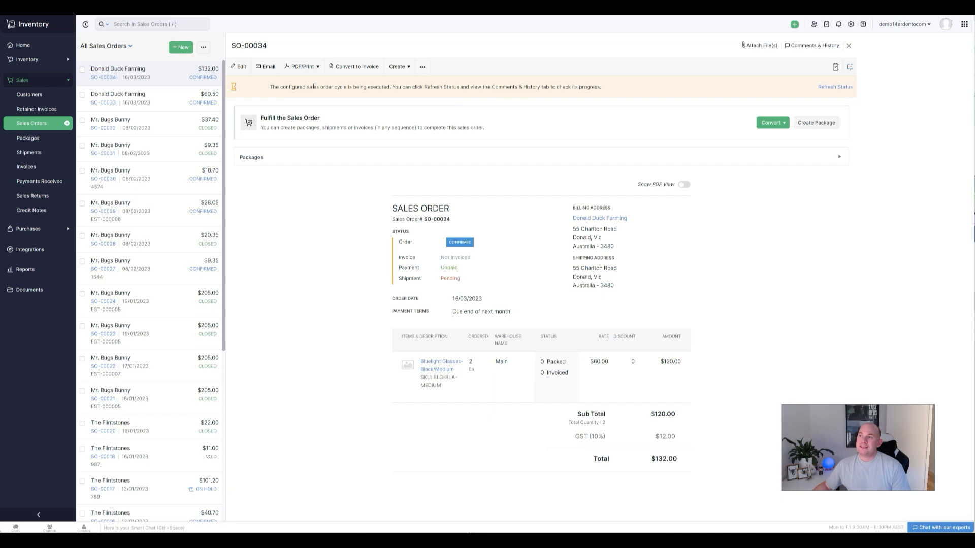
{"action": "mouse_move", "coordinate": [592, 92]}
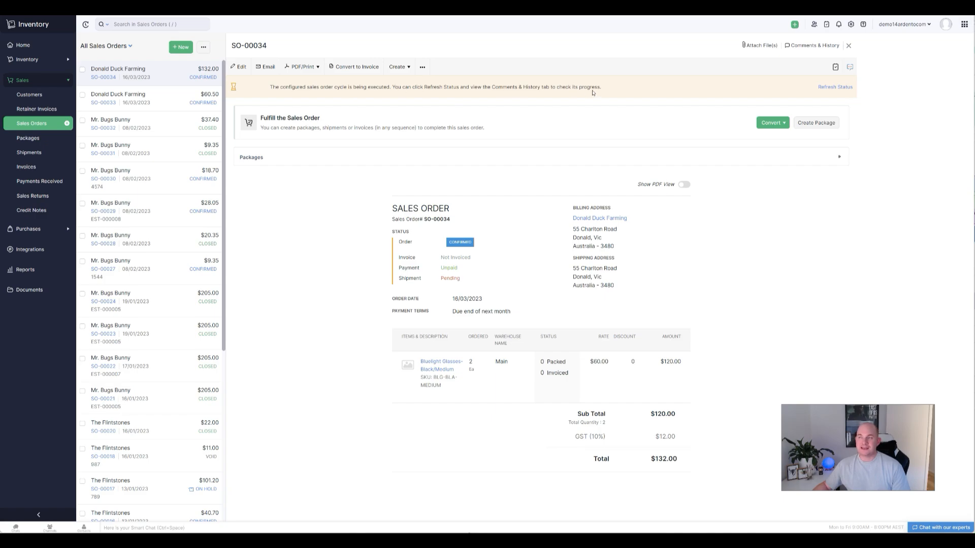
{"action": "left_click", "coordinate": [835, 87]}
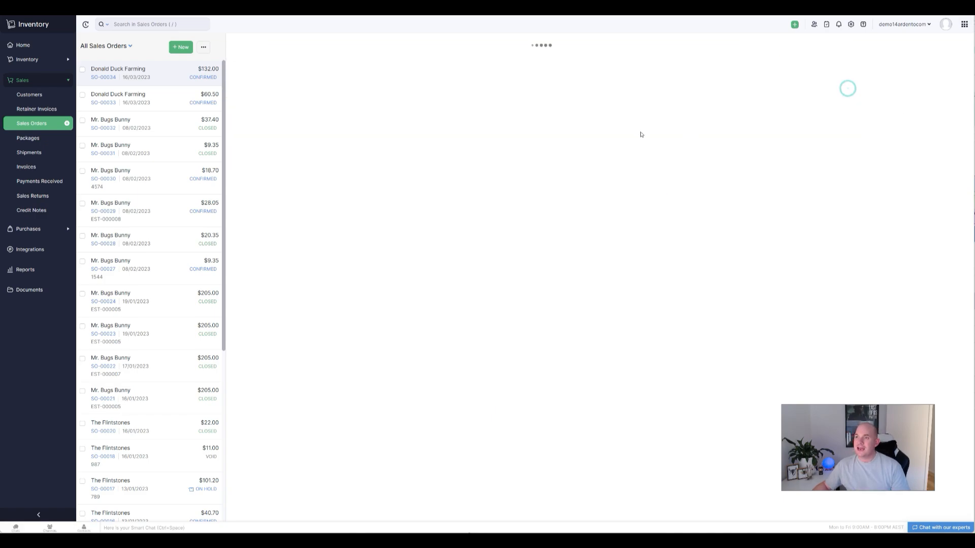
{"action": "left_click", "coordinate": [118, 72]}
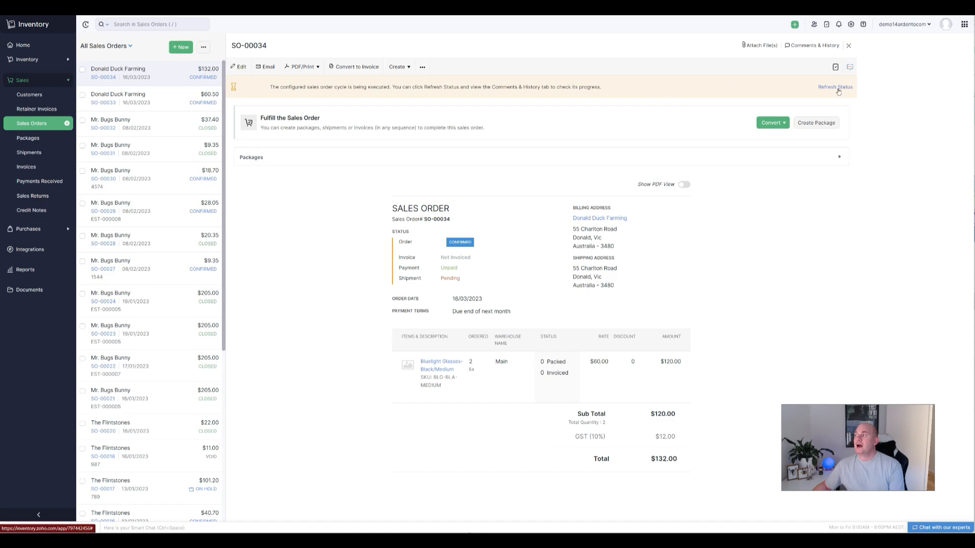